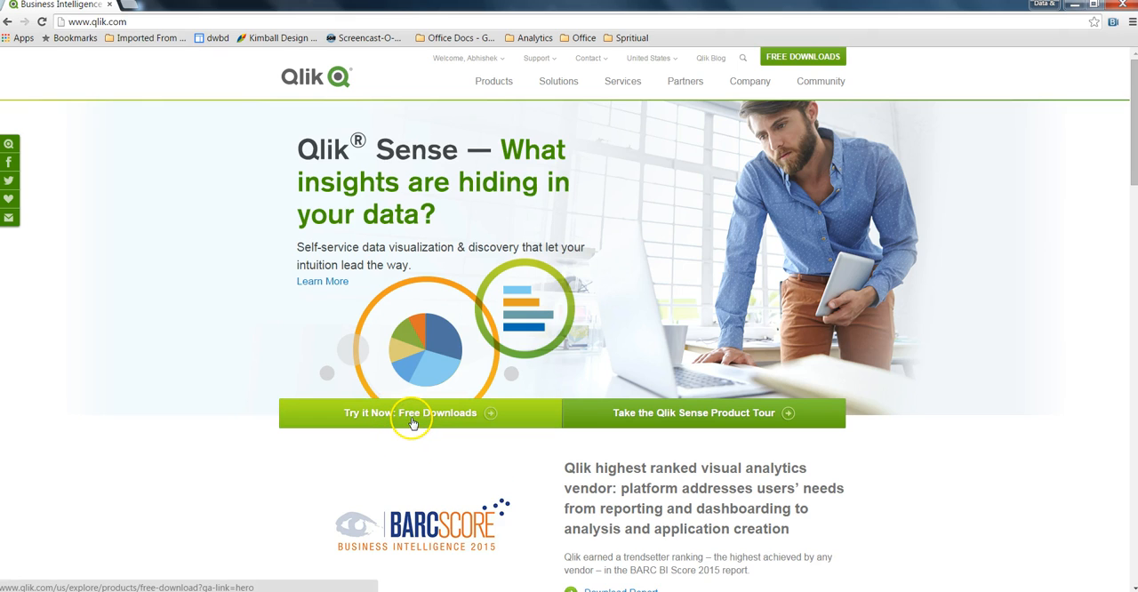
# - Choose 'Try it Now: Free Downloads' on qlik.com to reach the free products page
pyautogui.click(411, 413)
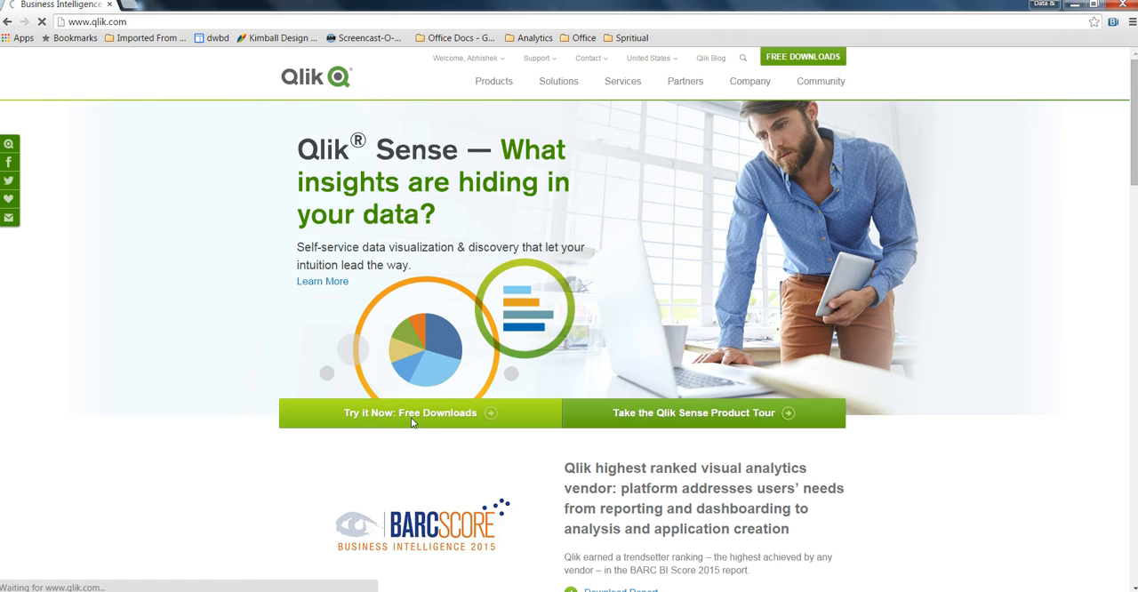
pyautogui.click(410, 412)
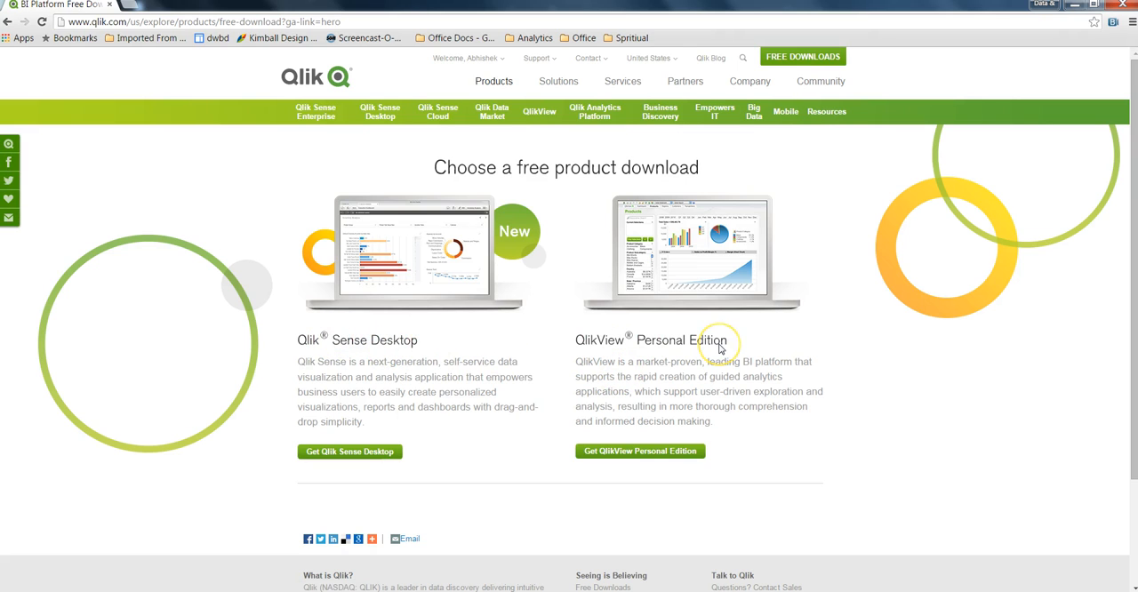
pyautogui.moveTo(406, 478)
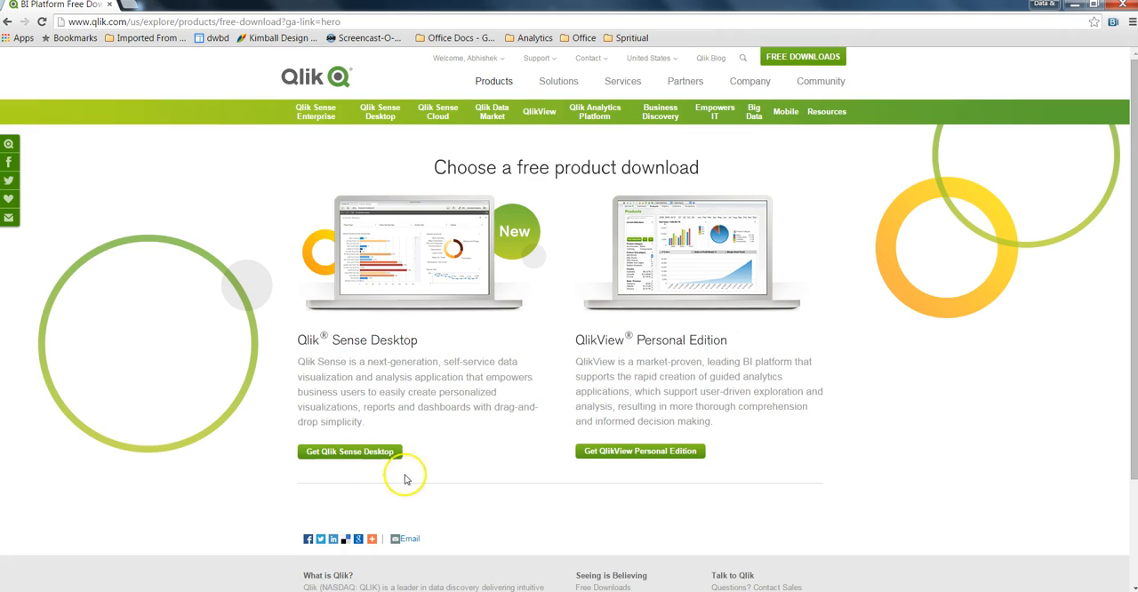
pyautogui.moveTo(419, 449)
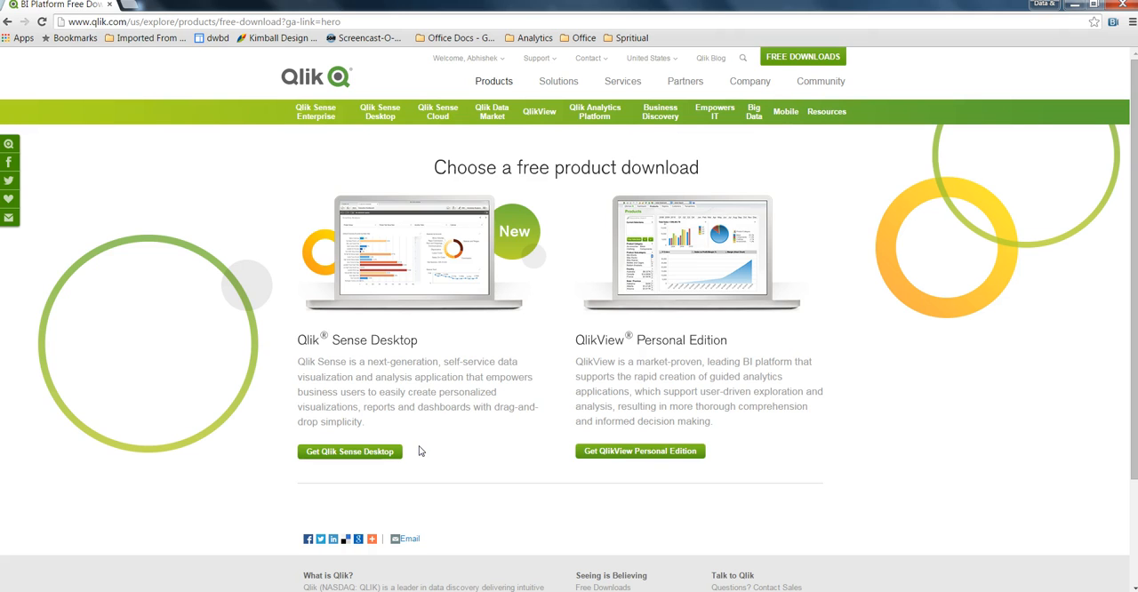
pyautogui.moveTo(569, 458)
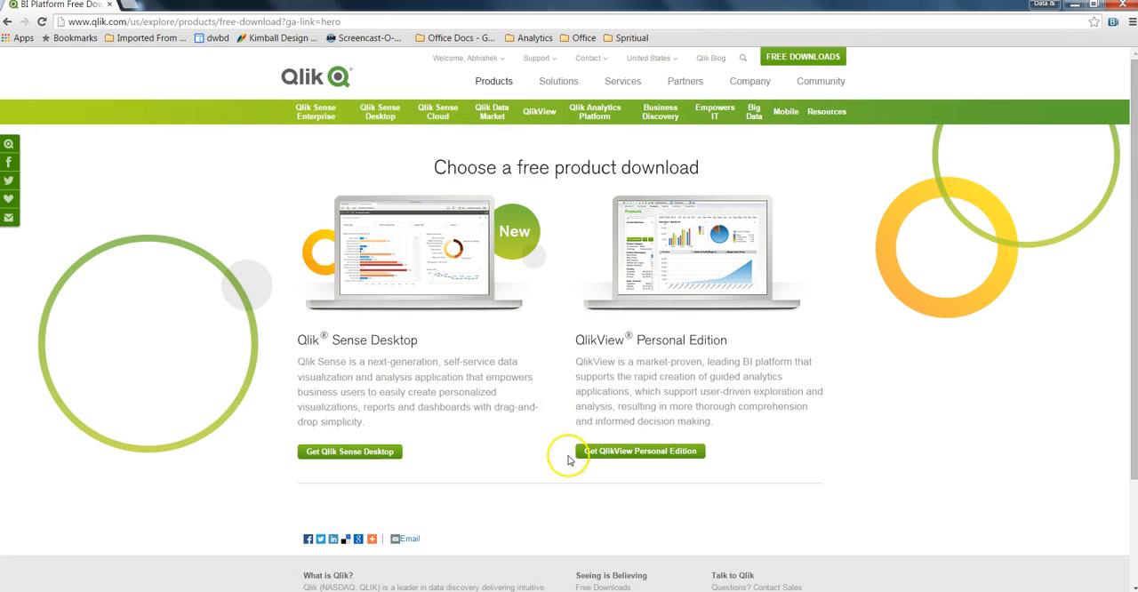
pyautogui.moveTo(639, 459)
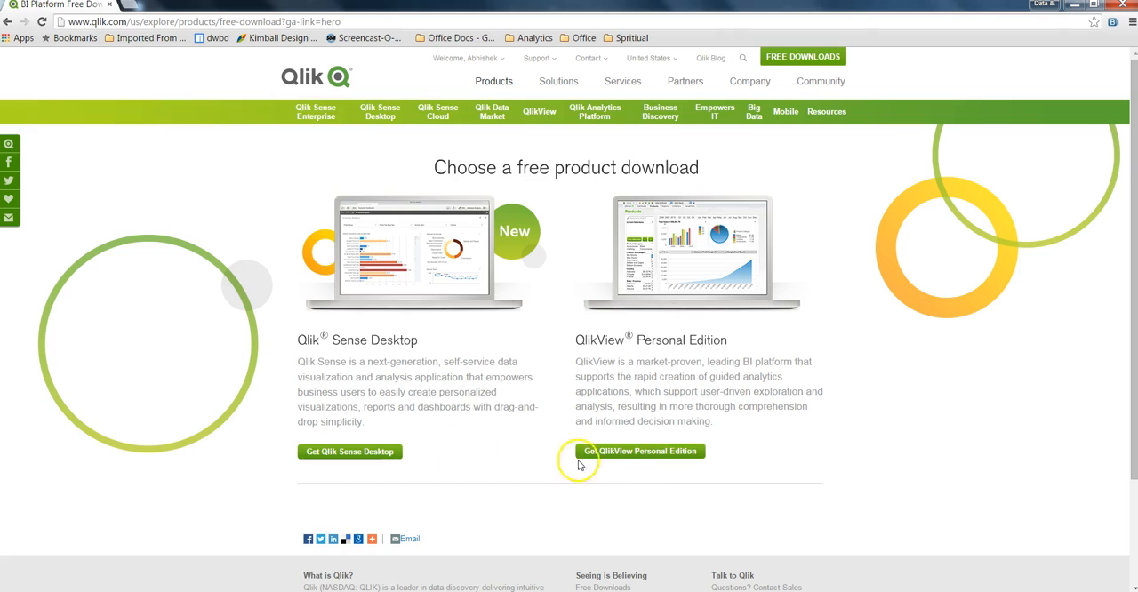
pyautogui.moveTo(405, 455)
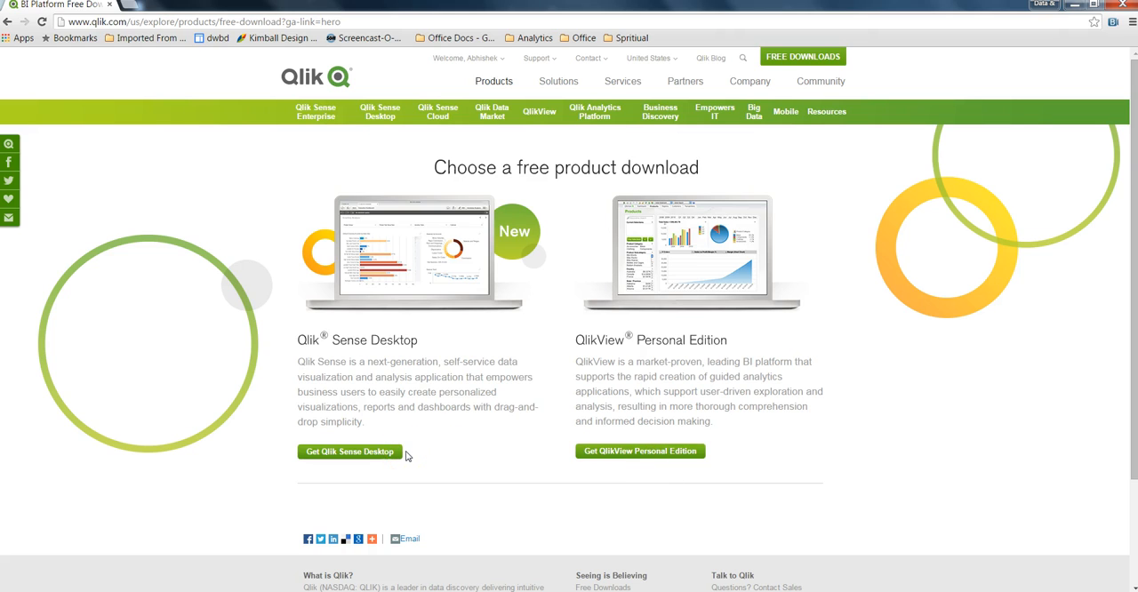
# - Bring the Qlik Sense Desktop window forward to its hub of four sample apps
pyautogui.click(348, 450)
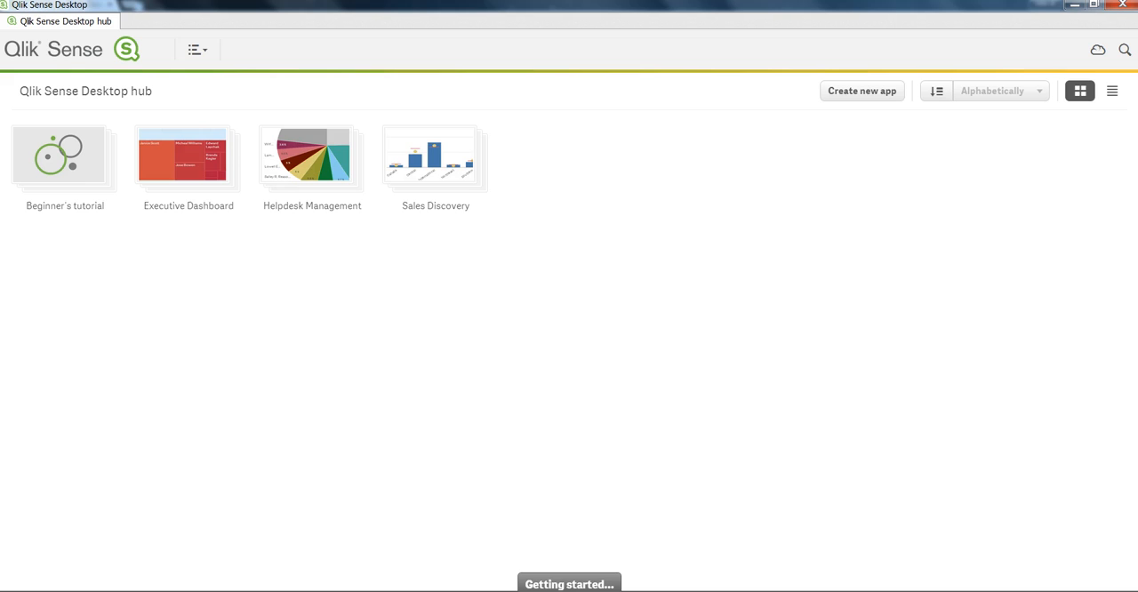
pyautogui.moveTo(497, 411)
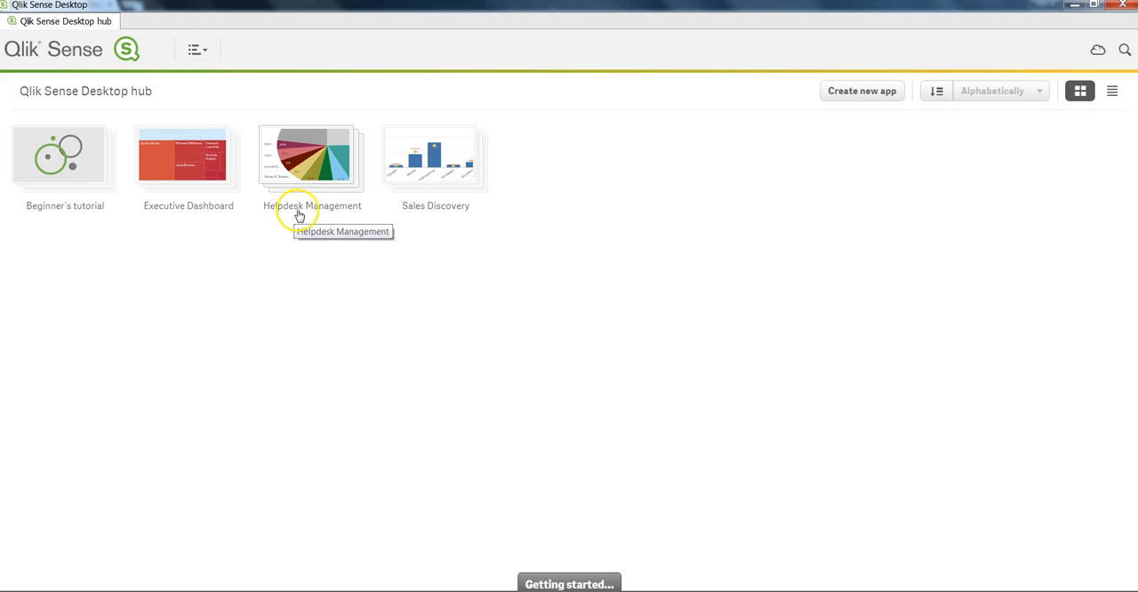
pyautogui.moveTo(130, 224)
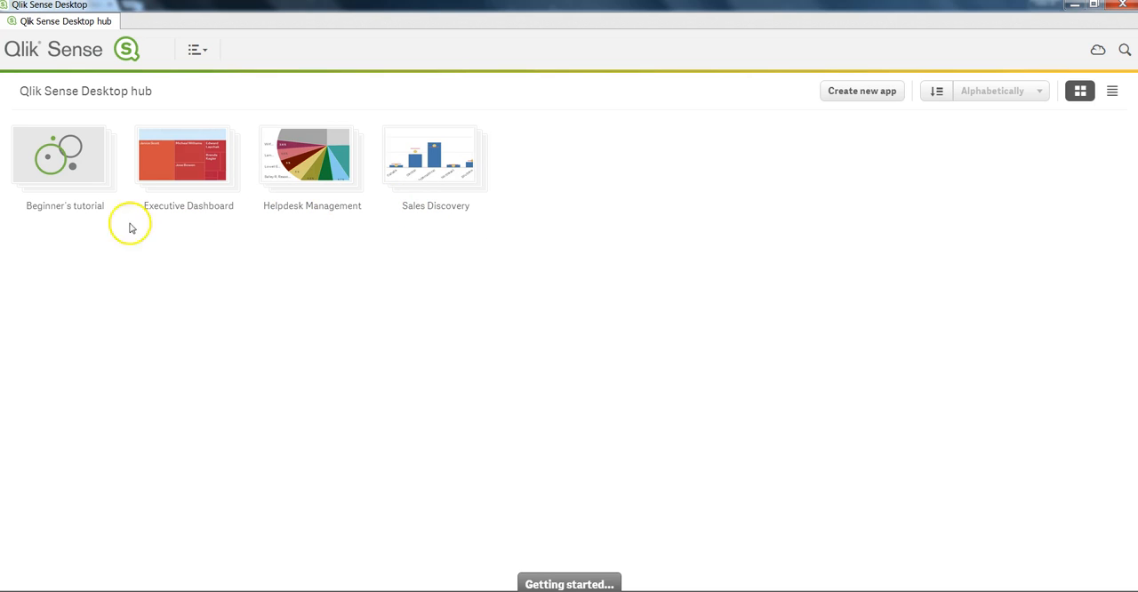
pyautogui.moveTo(114, 216)
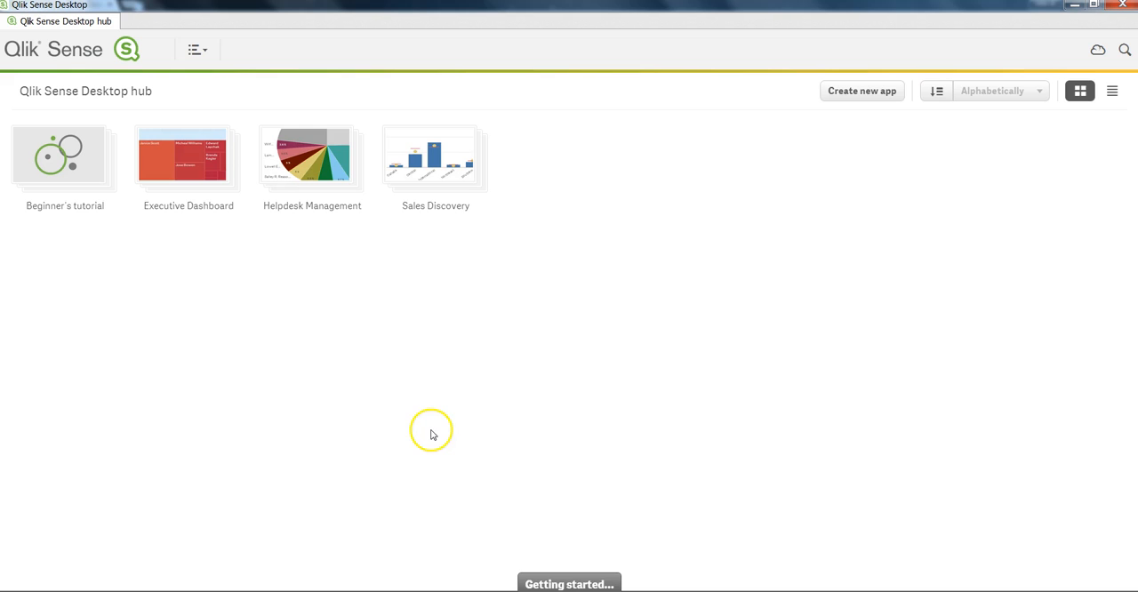
pyautogui.moveTo(187, 278)
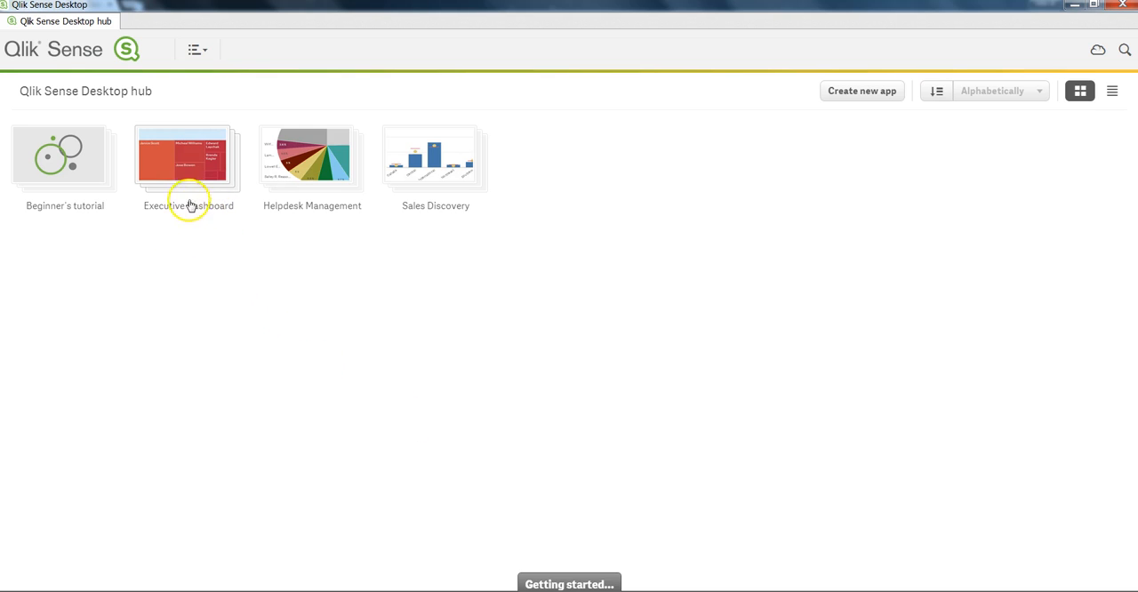
# - Open the Executive Dashboard app and close the expiry warning dialog
pyautogui.doubleClick(182, 156)
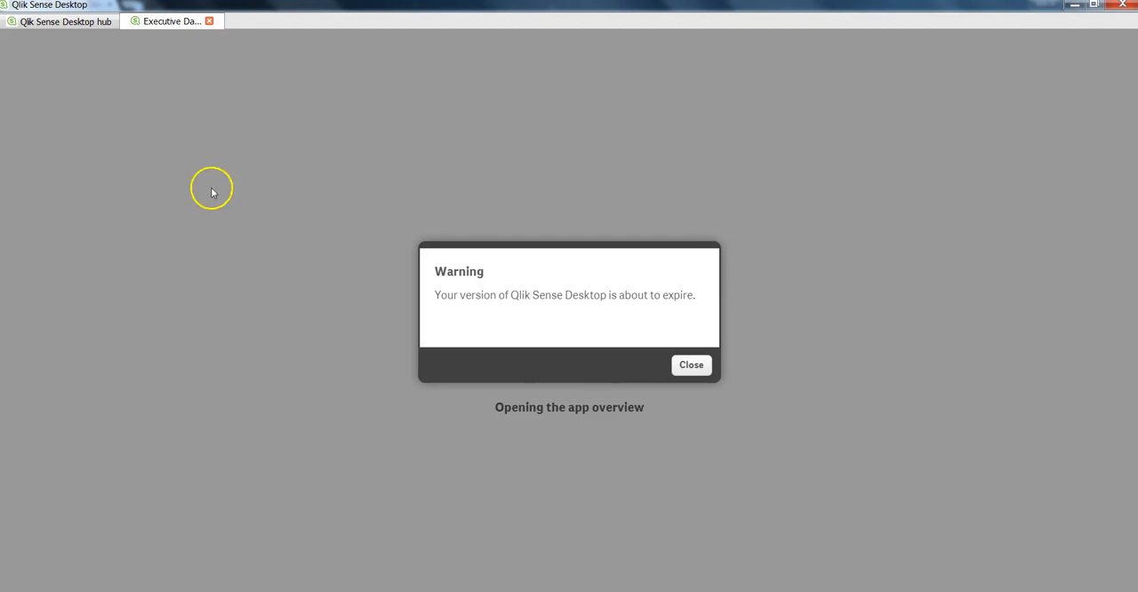
pyautogui.click(690, 365)
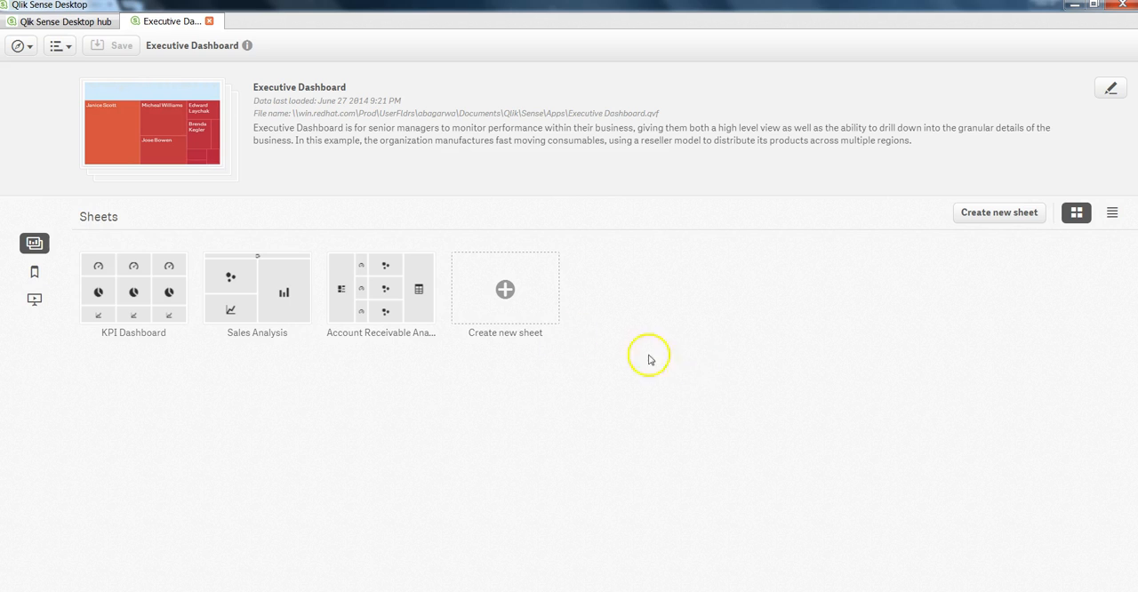
pyautogui.moveTo(235, 212)
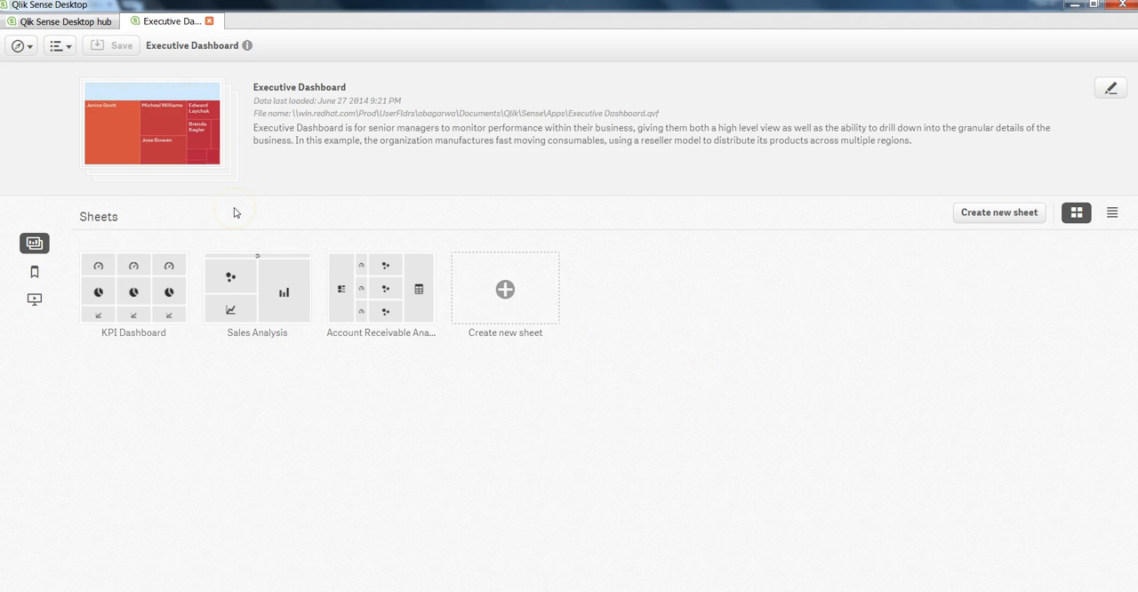
pyautogui.moveTo(212, 336)
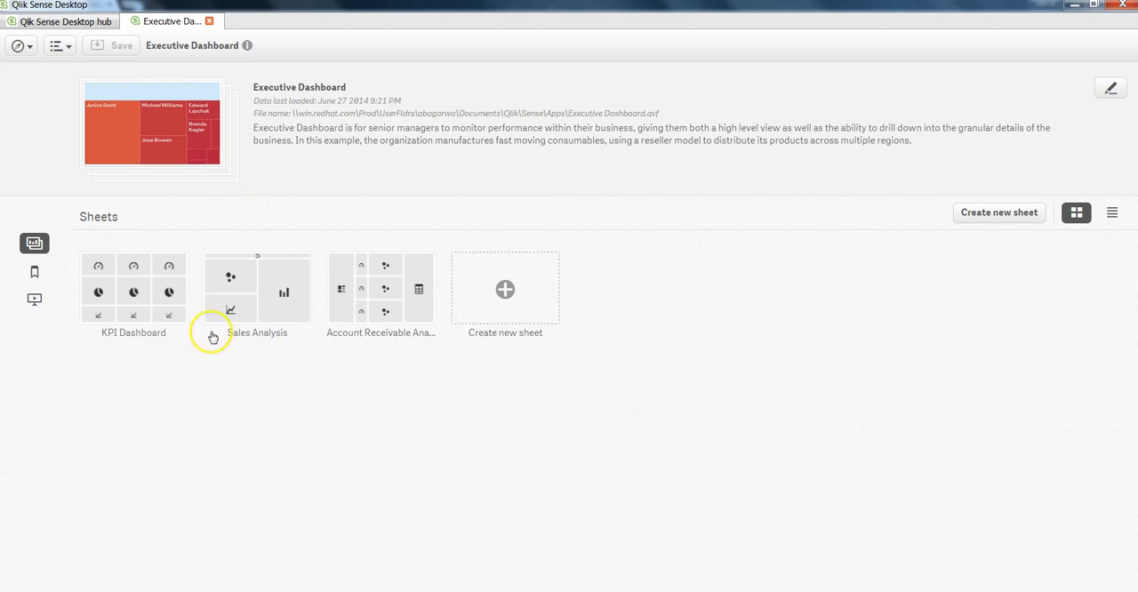
pyautogui.moveTo(355, 288)
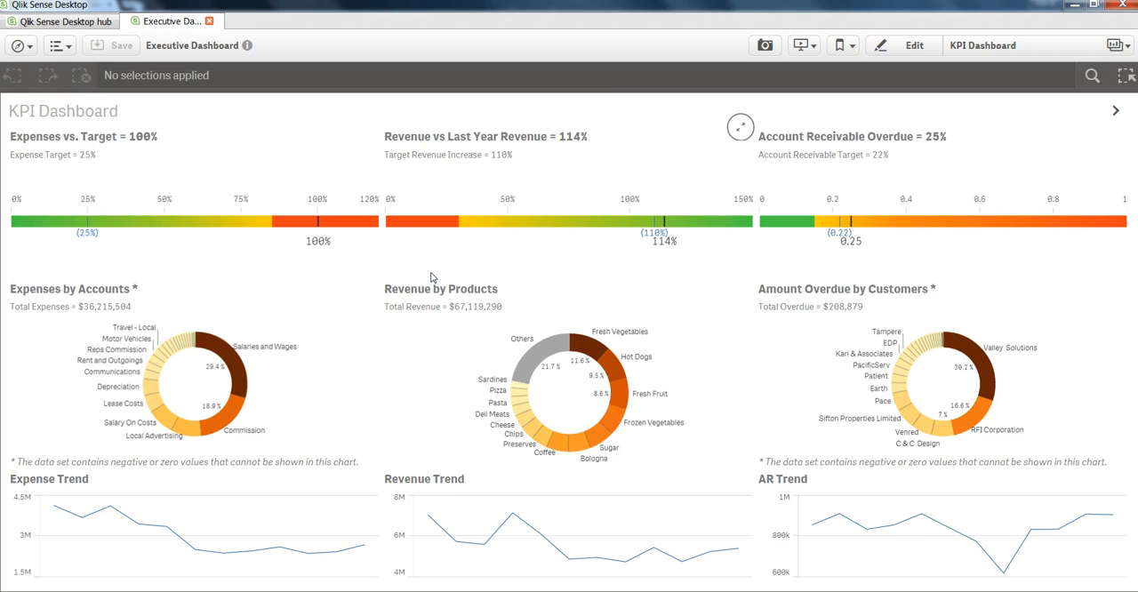
pyautogui.moveTo(475, 301)
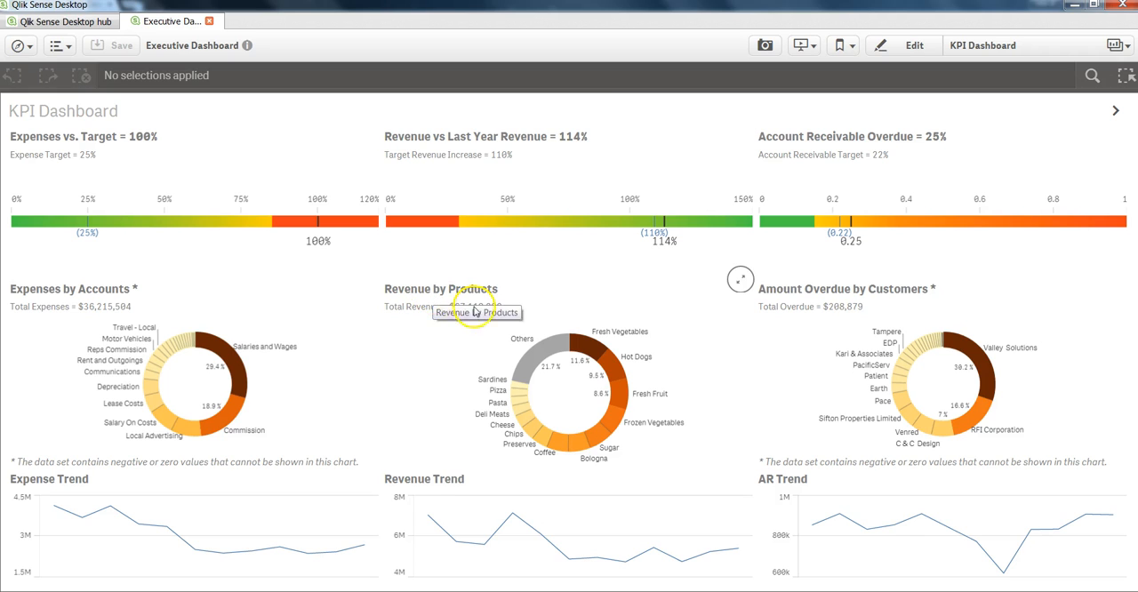
pyautogui.moveTo(498, 395)
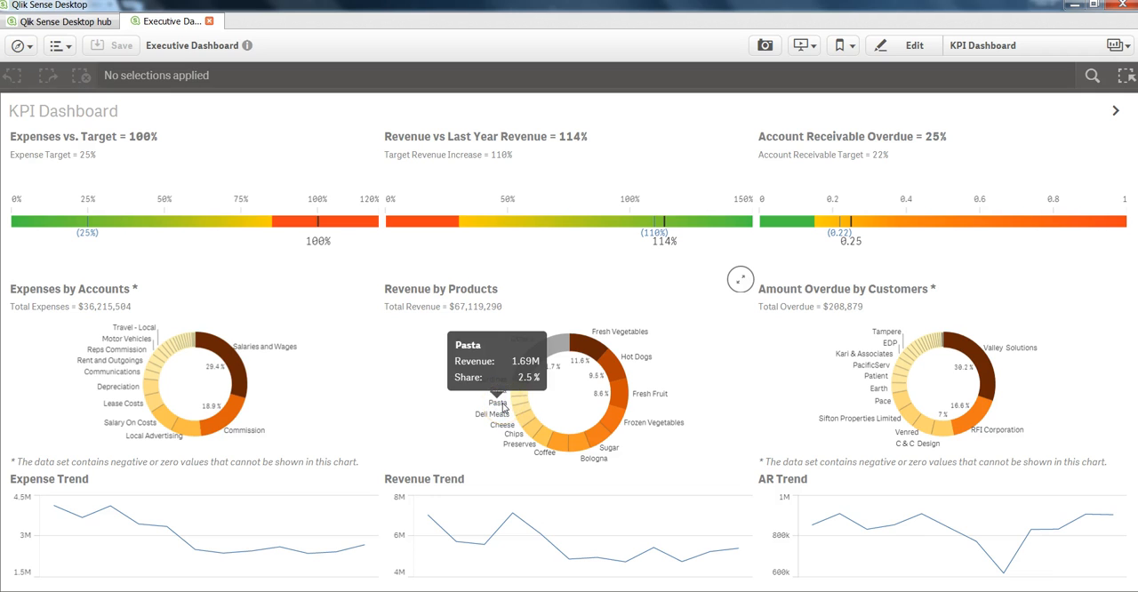
pyautogui.moveTo(533, 431)
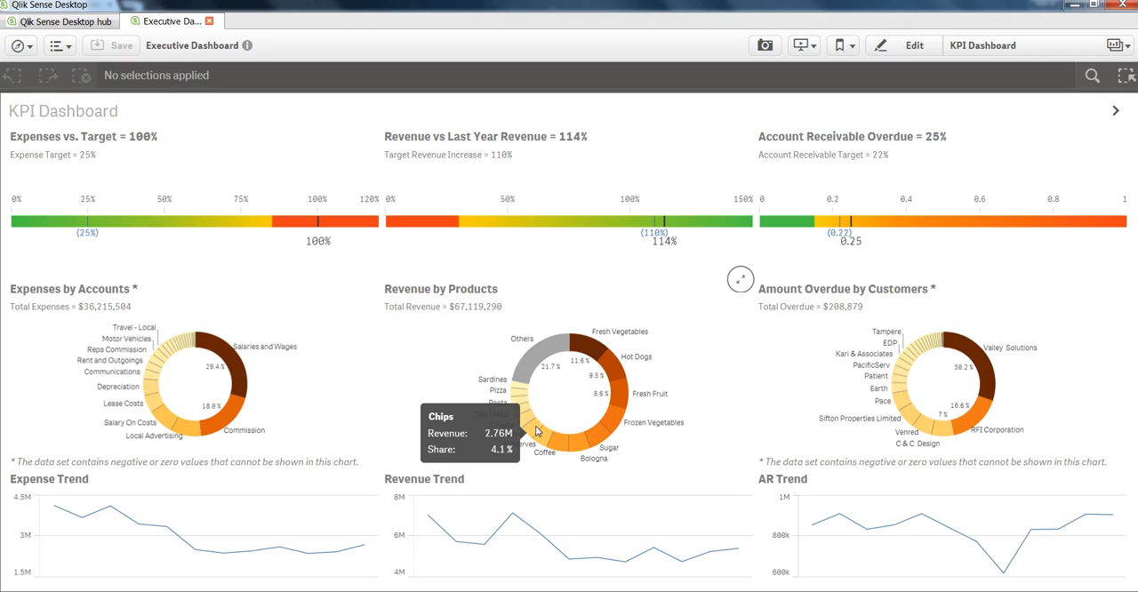
pyautogui.moveTo(615, 316)
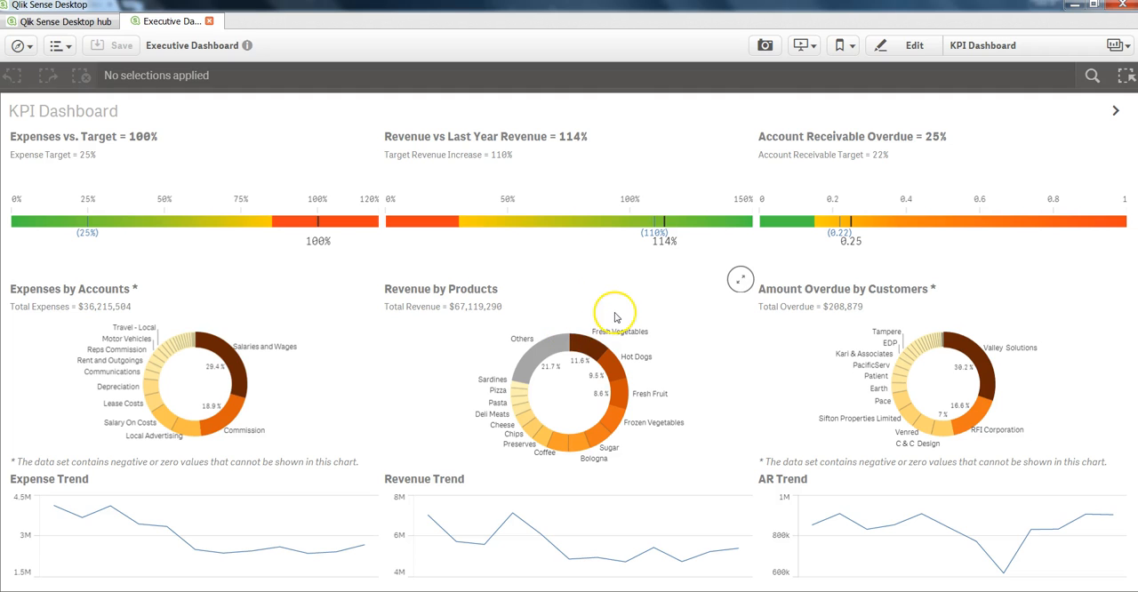
pyautogui.moveTo(282, 229)
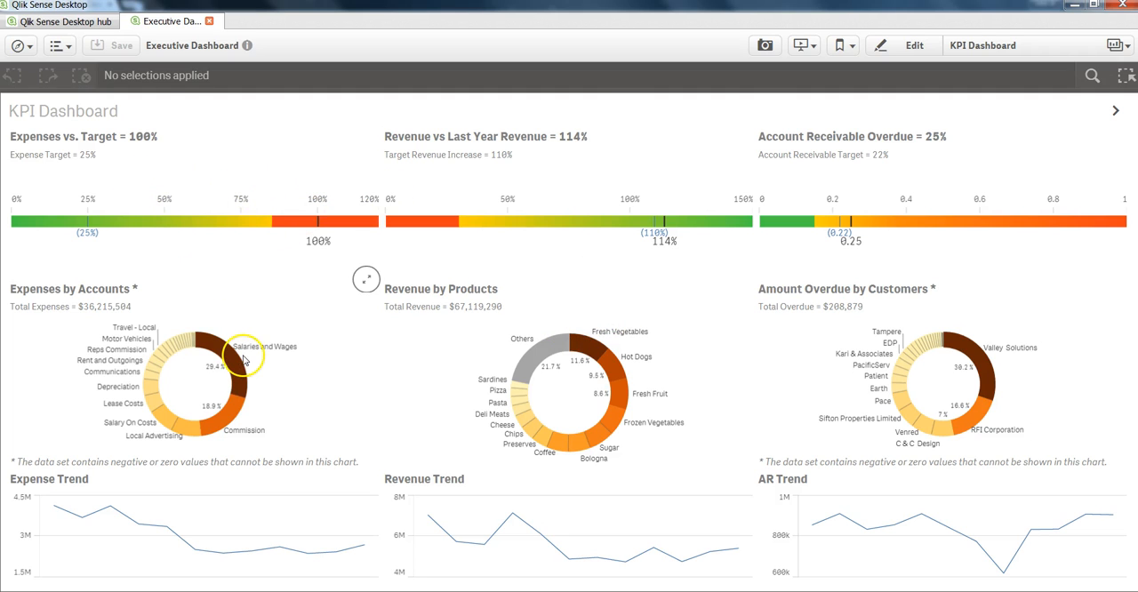
pyautogui.moveTo(429, 415)
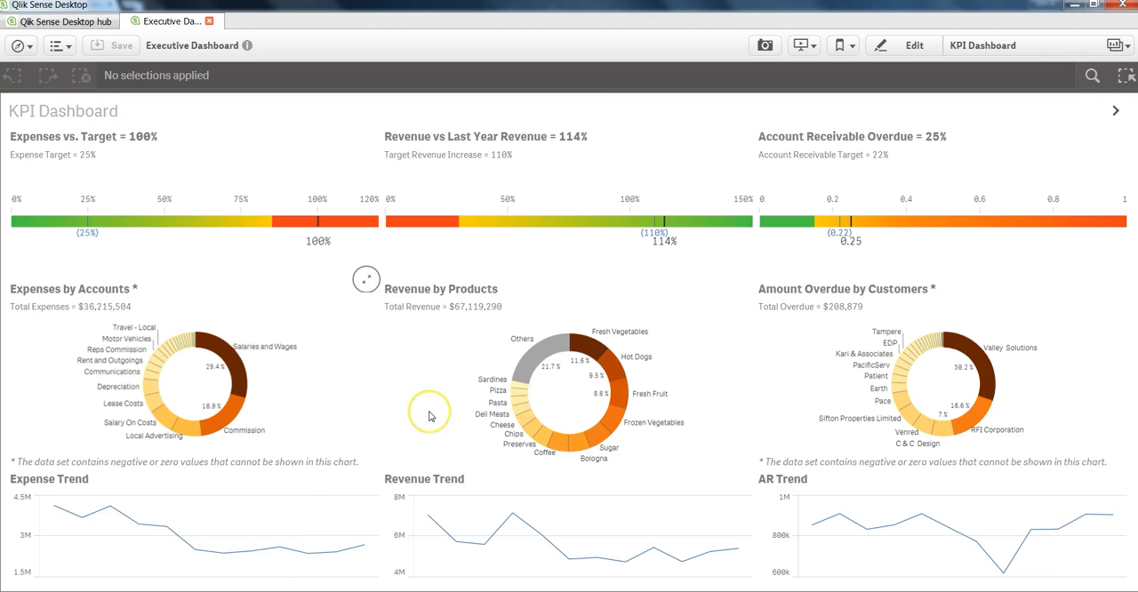
pyautogui.moveTo(609, 392)
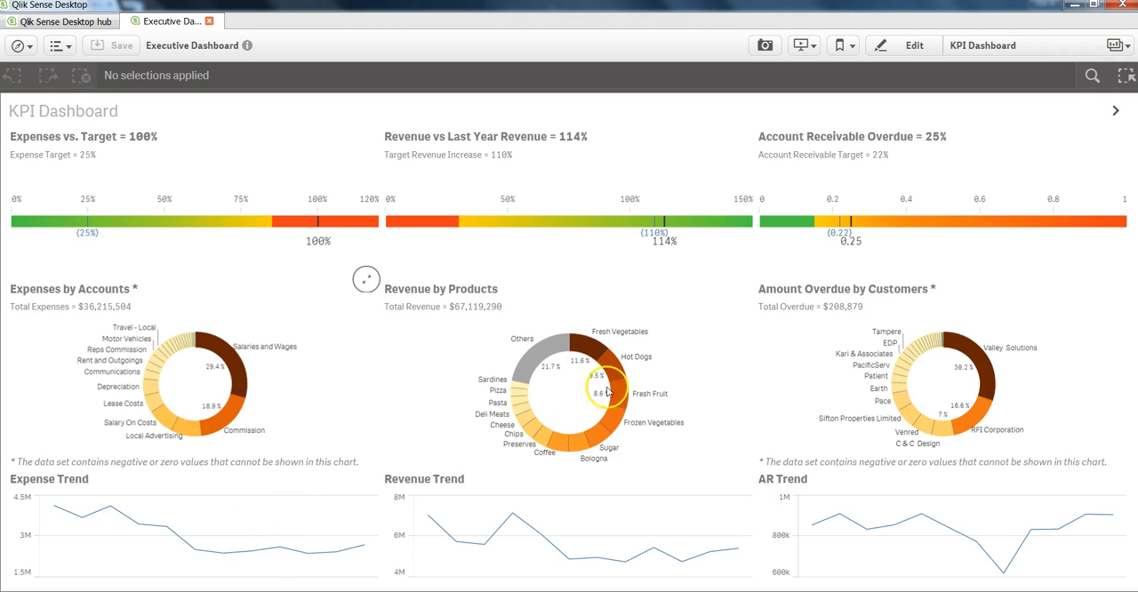
pyautogui.moveTo(707, 212)
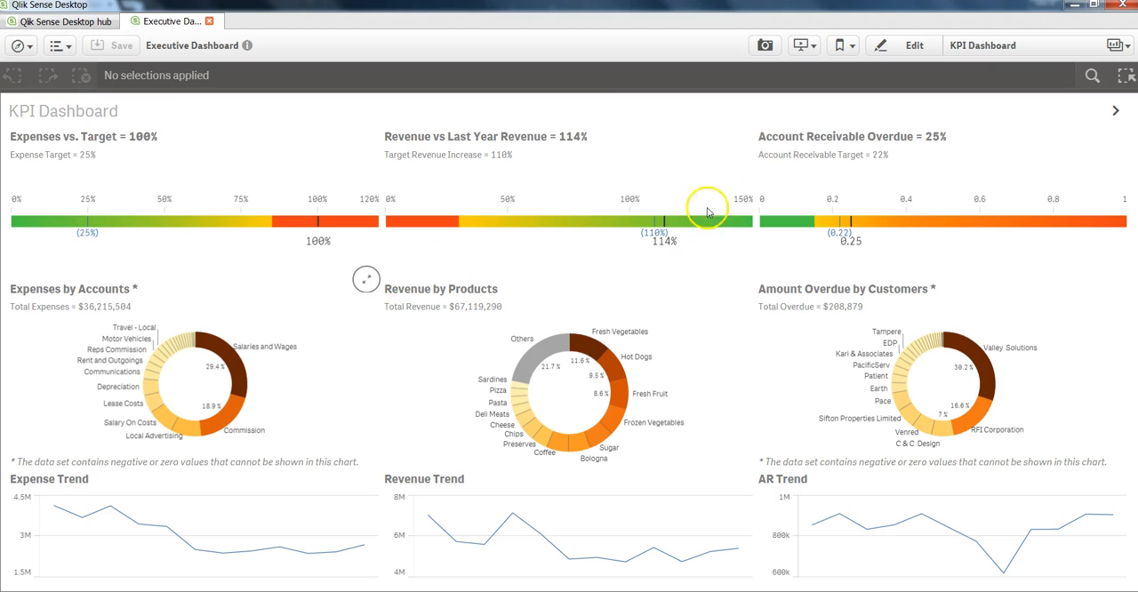
pyautogui.moveTo(367, 284)
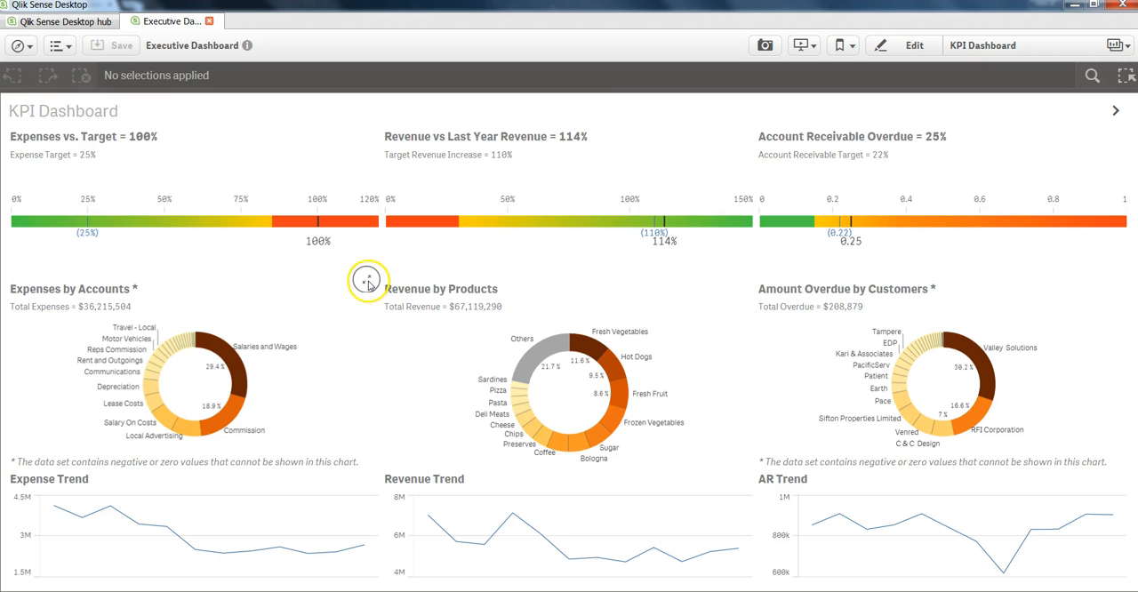
pyautogui.click(367, 280)
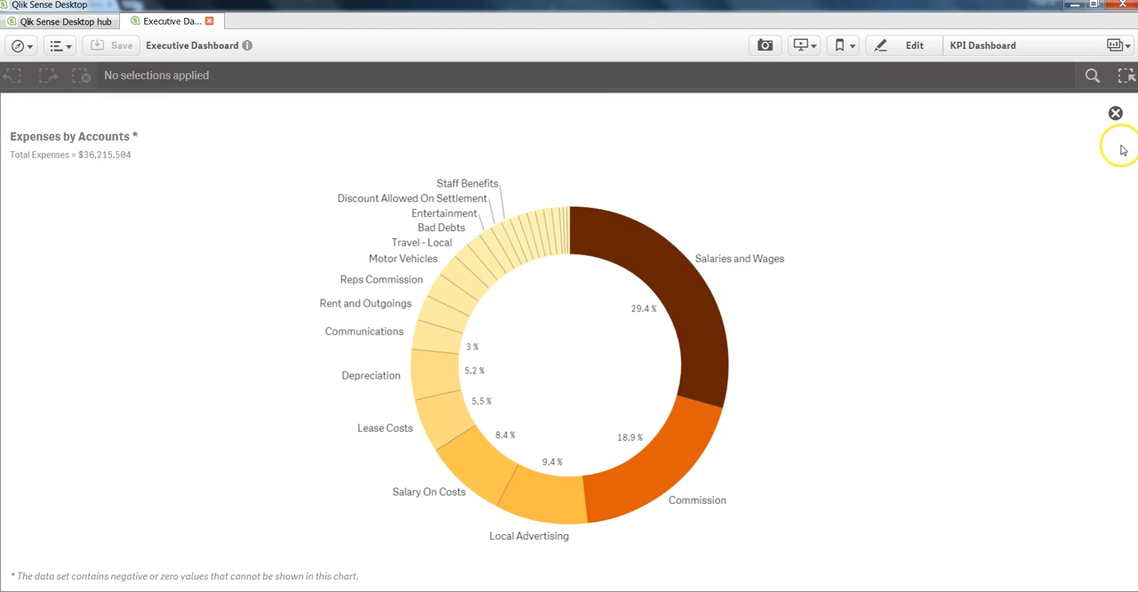
pyautogui.moveTo(1114, 114)
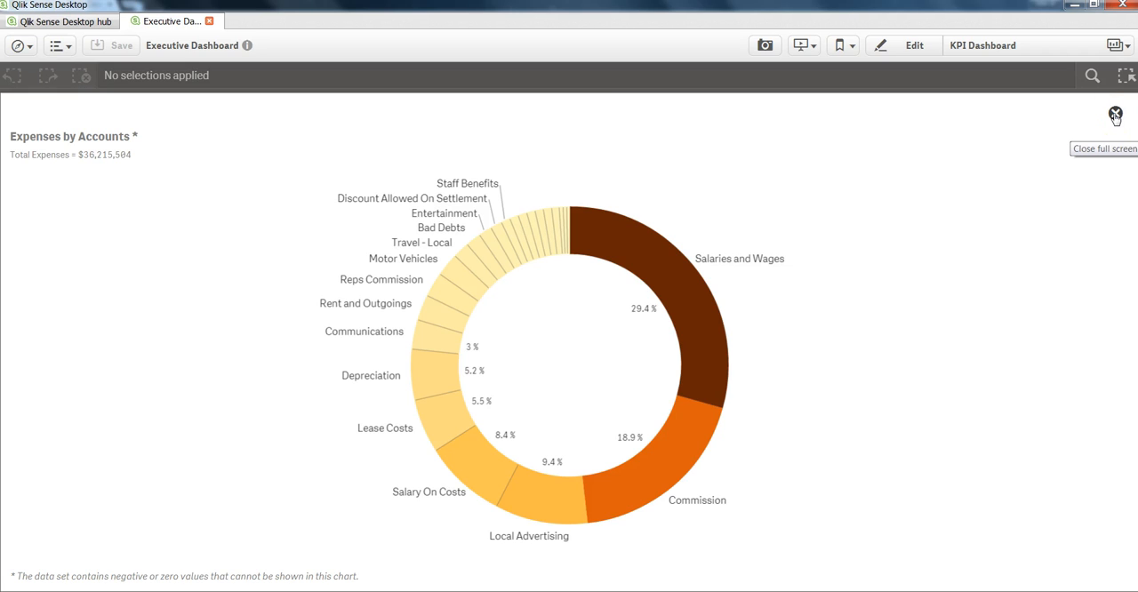
pyautogui.click(1115, 116)
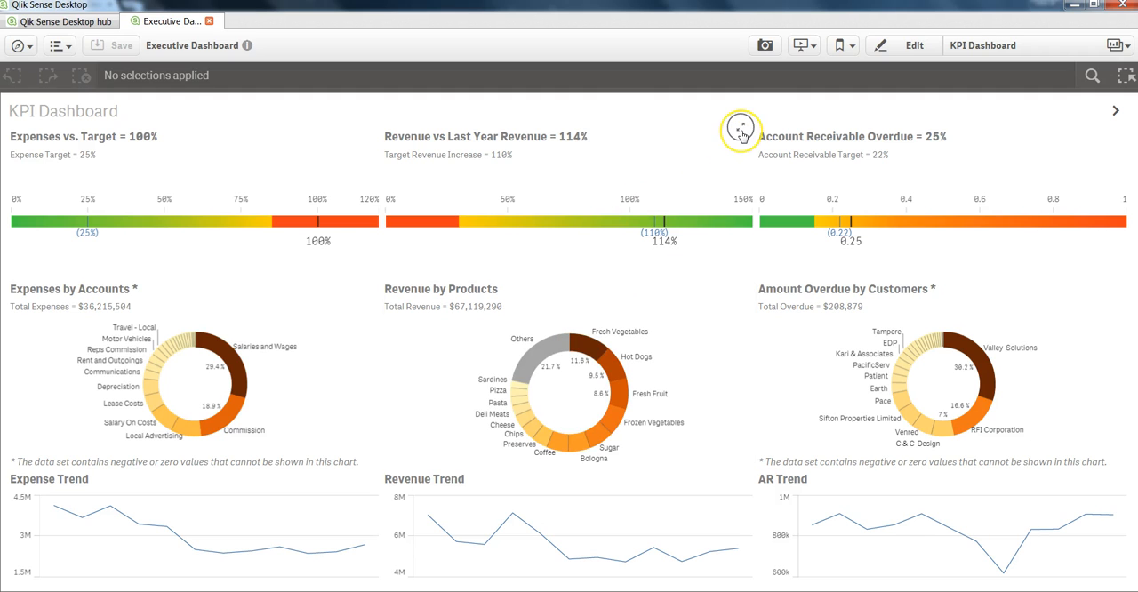
pyautogui.moveTo(1076, 181)
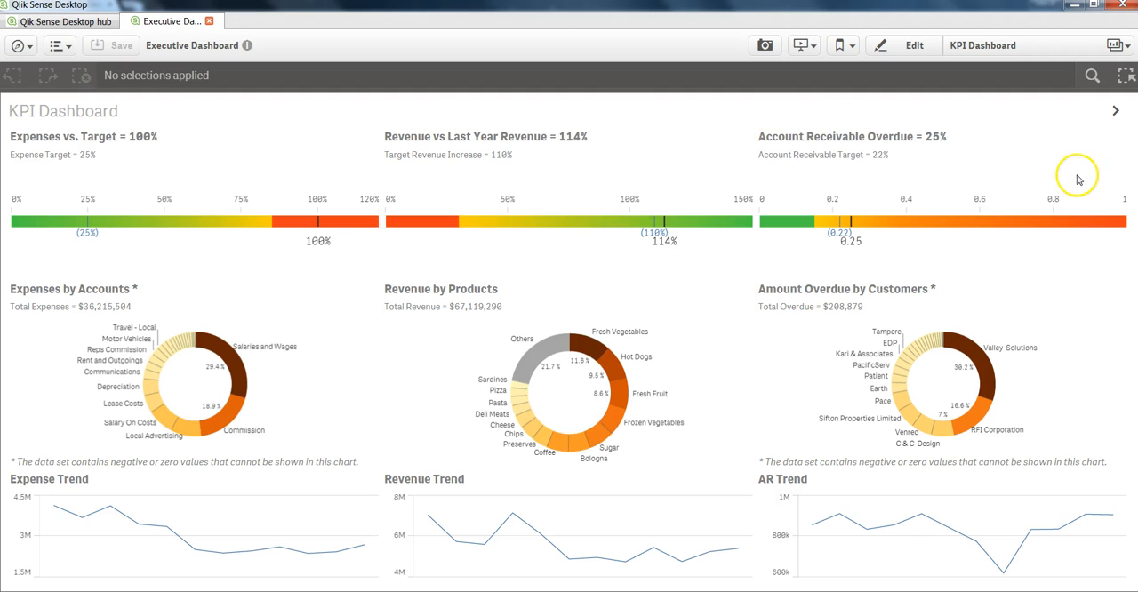
pyautogui.moveTo(711, 313)
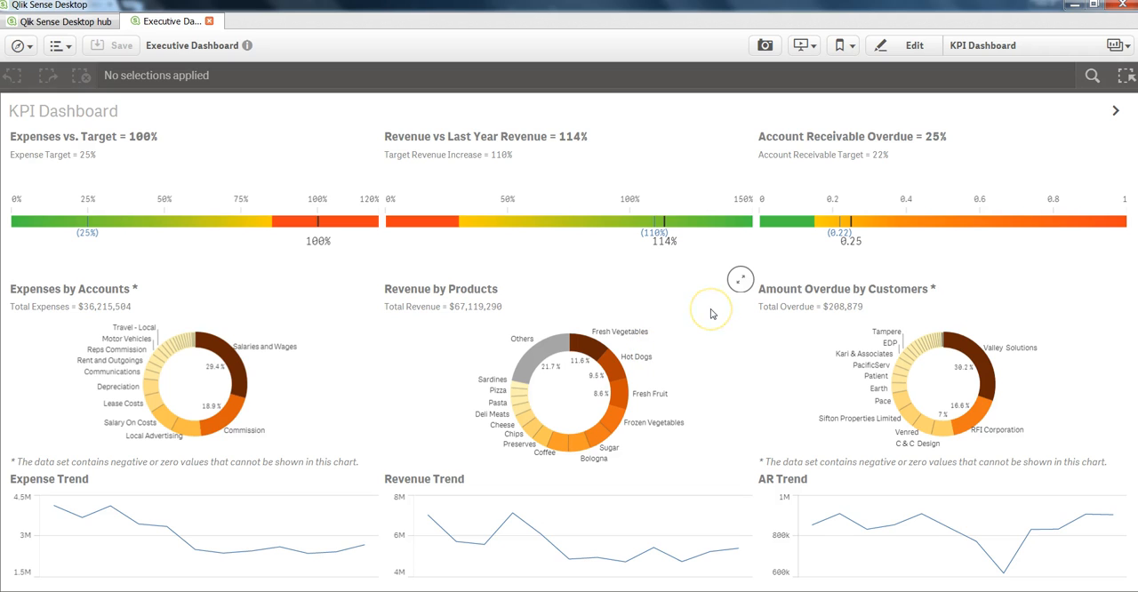
pyautogui.moveTo(591, 322)
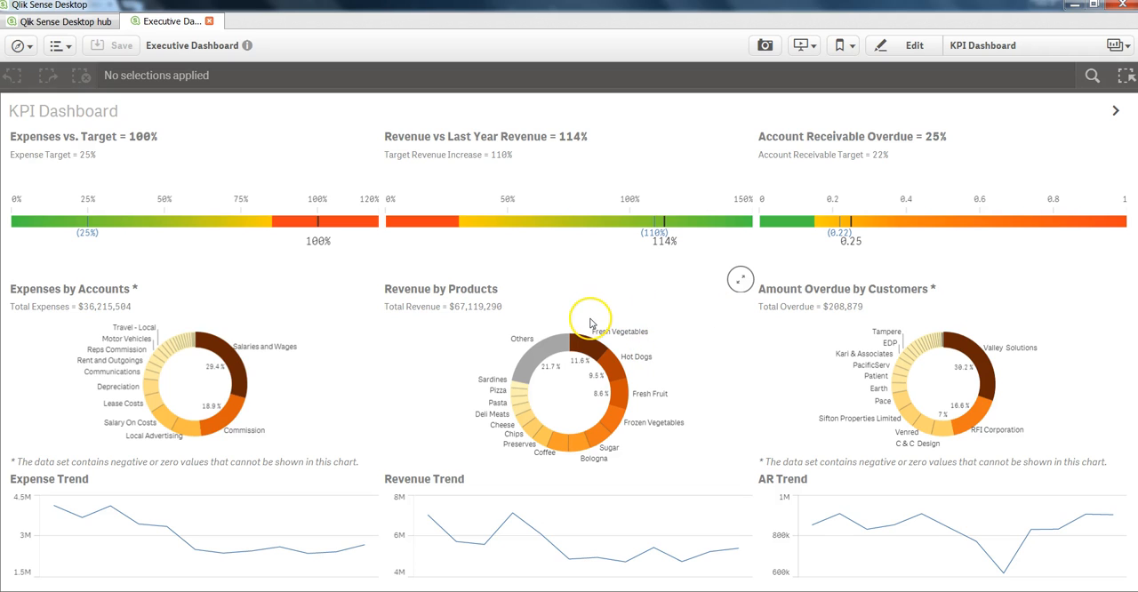
pyautogui.moveTo(595, 320)
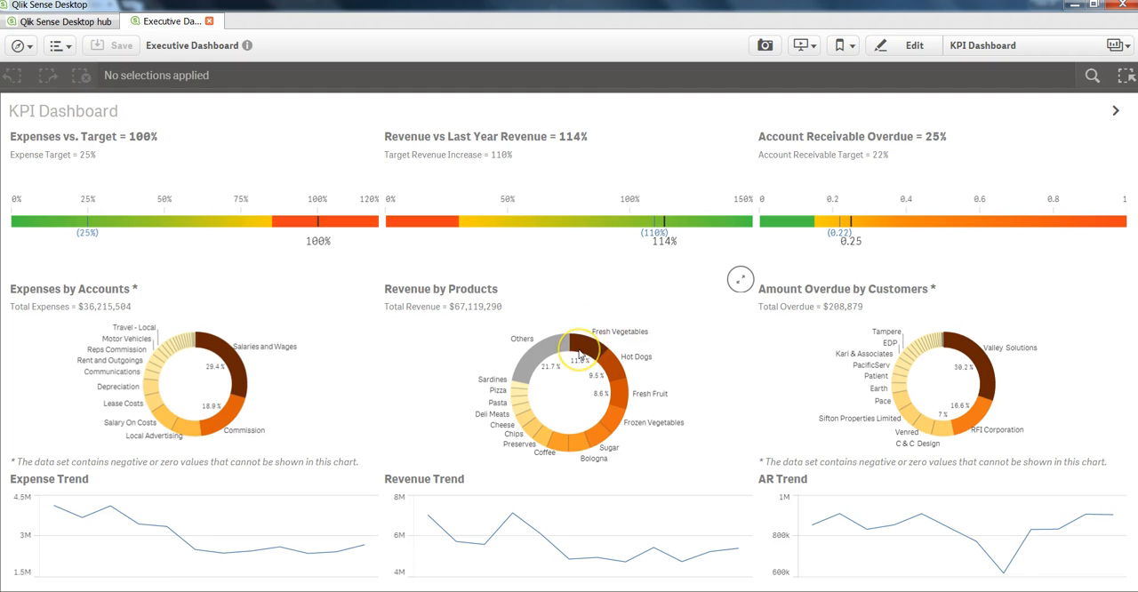
# - Select and confirm the Fresh Vegetables slice in the Revenue by Products donut
pyautogui.click(582, 344)
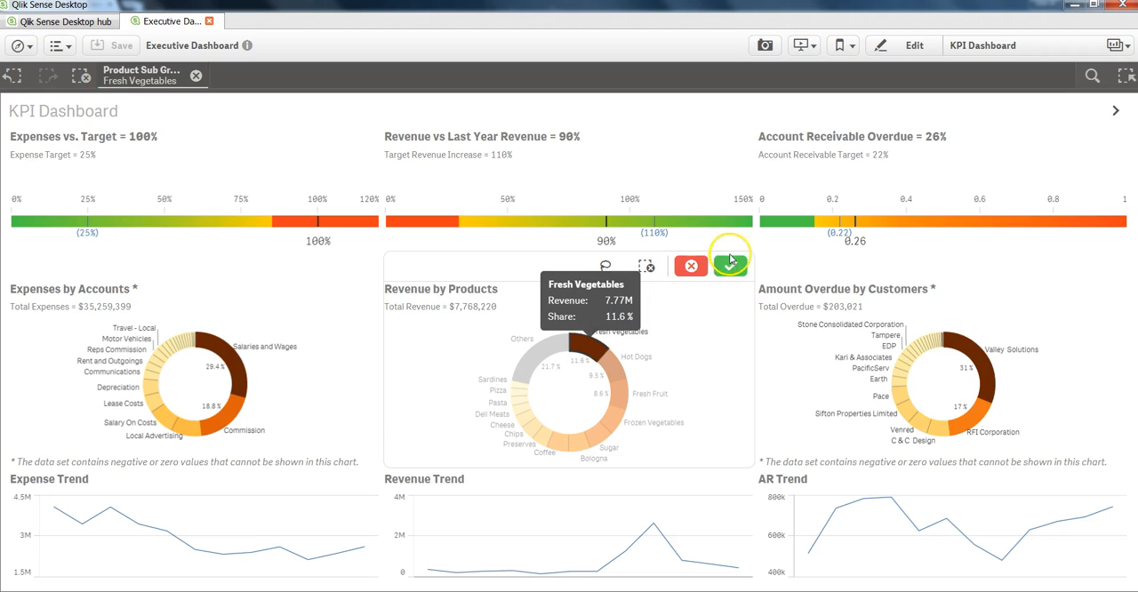
pyautogui.moveTo(742, 298)
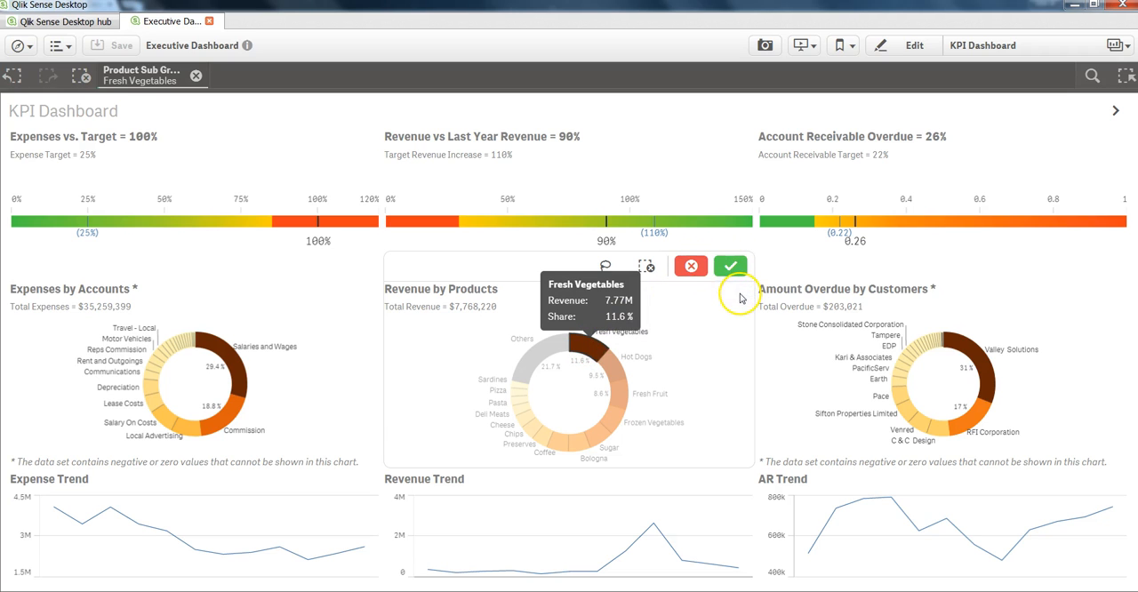
pyautogui.click(731, 266)
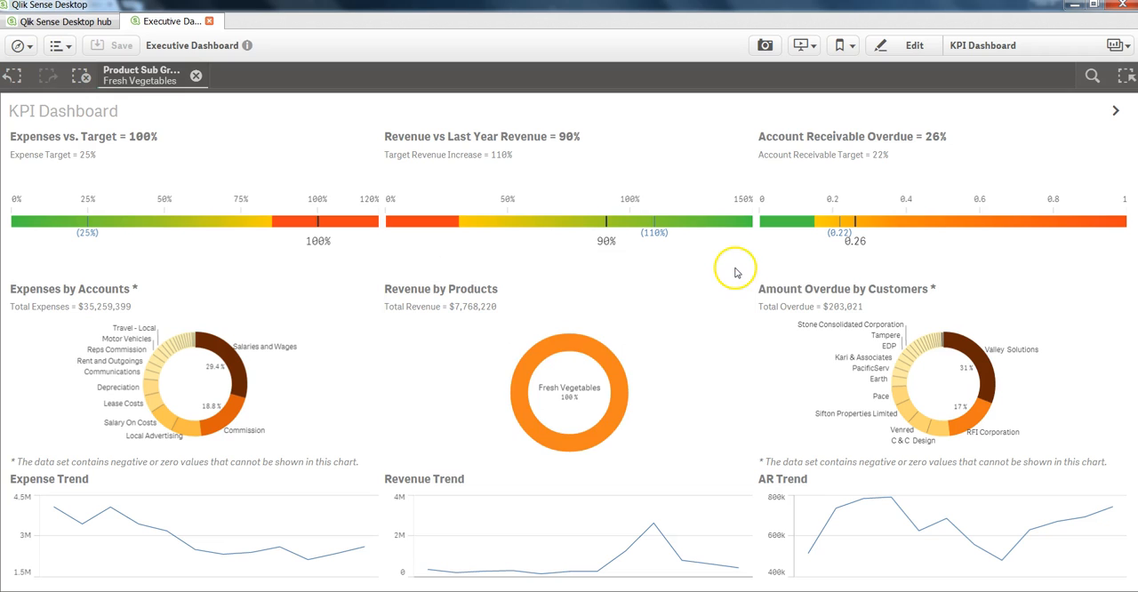
pyautogui.moveTo(616, 367)
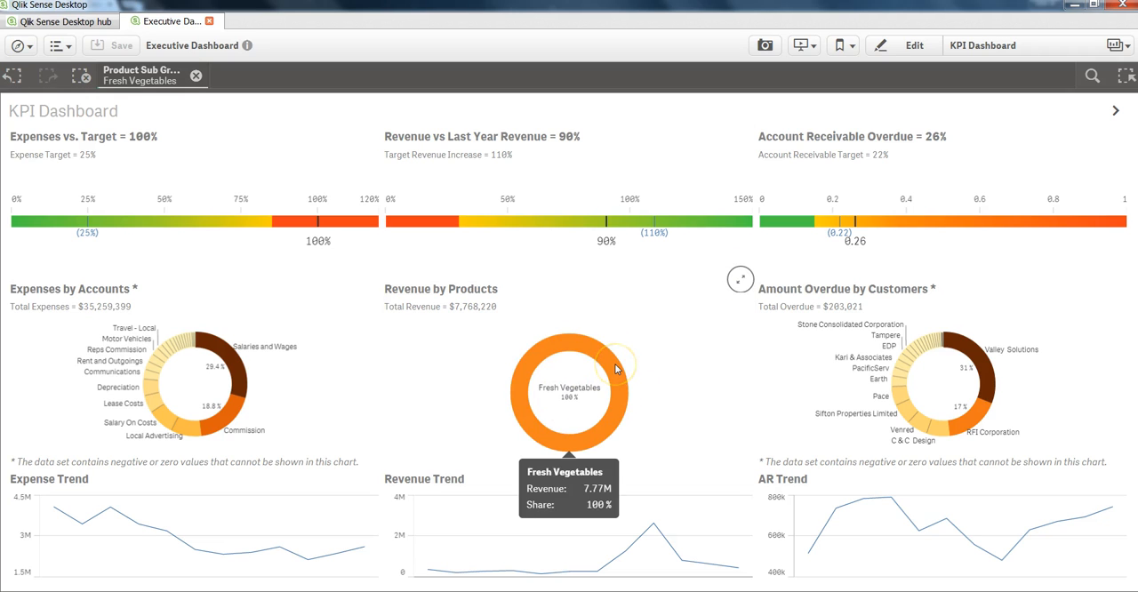
pyautogui.moveTo(527, 352)
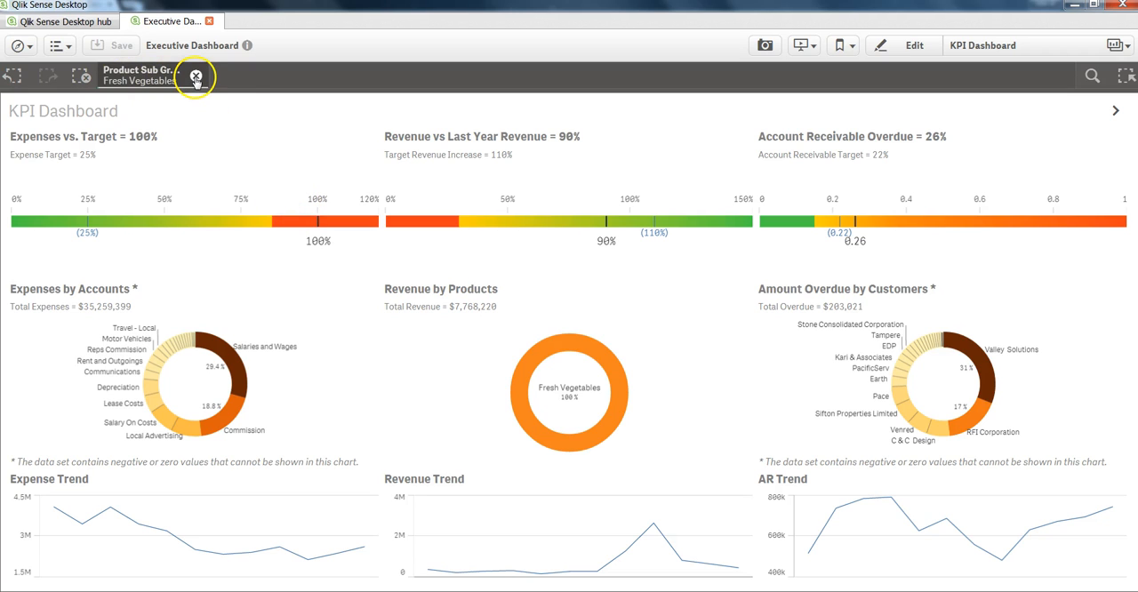
pyautogui.moveTo(195, 76)
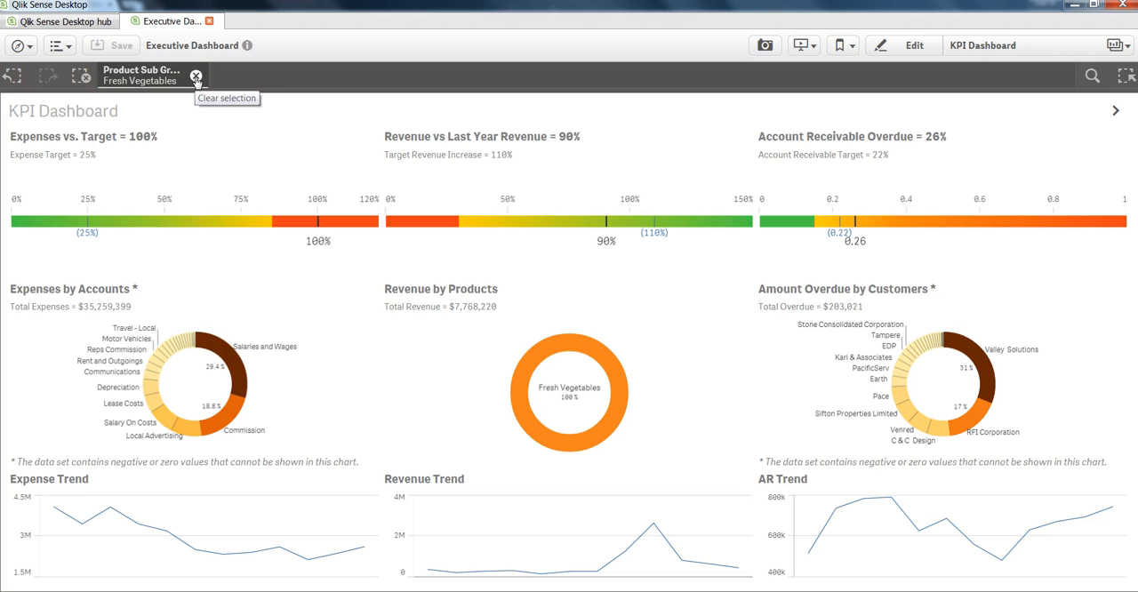
# - Clear the Product Sub Group selection, restoring $67,119,290 total revenue
pyautogui.click(196, 76)
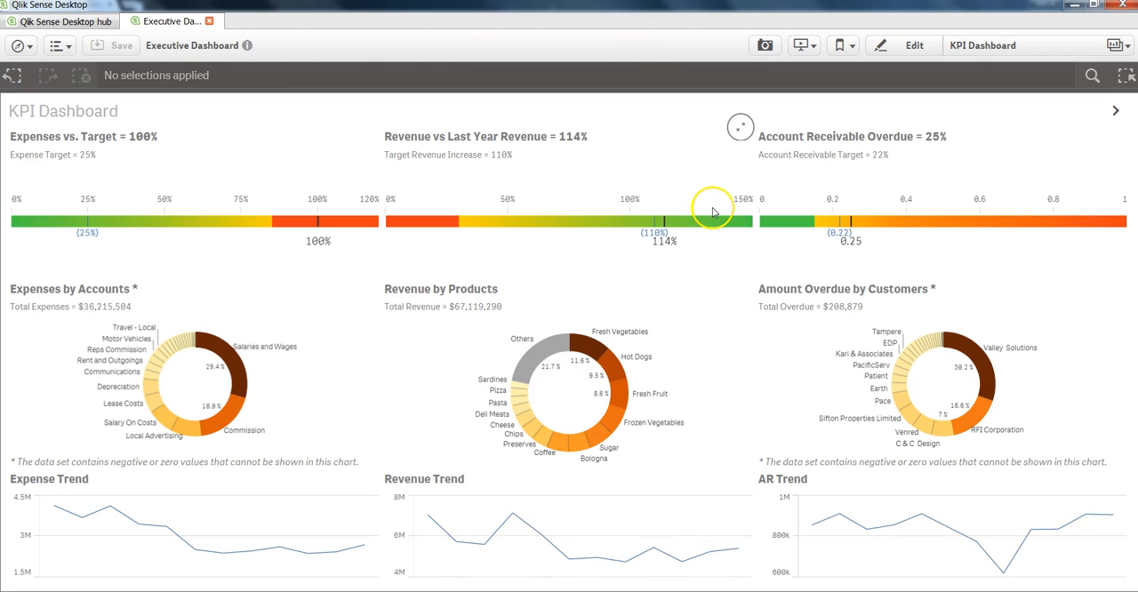
pyautogui.moveTo(619, 322)
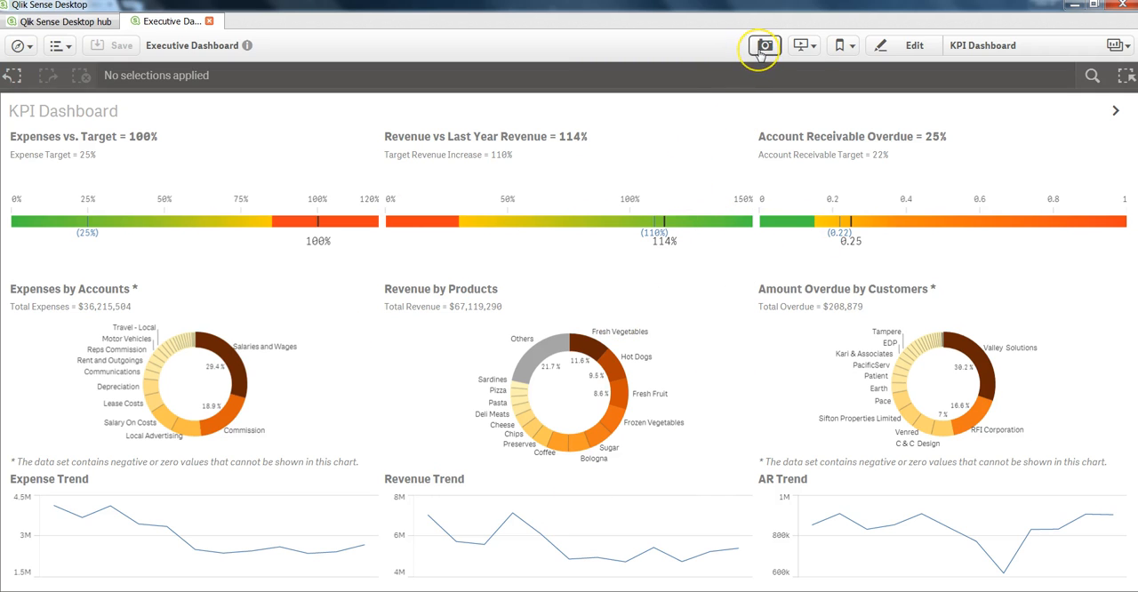
pyautogui.moveTo(763, 46)
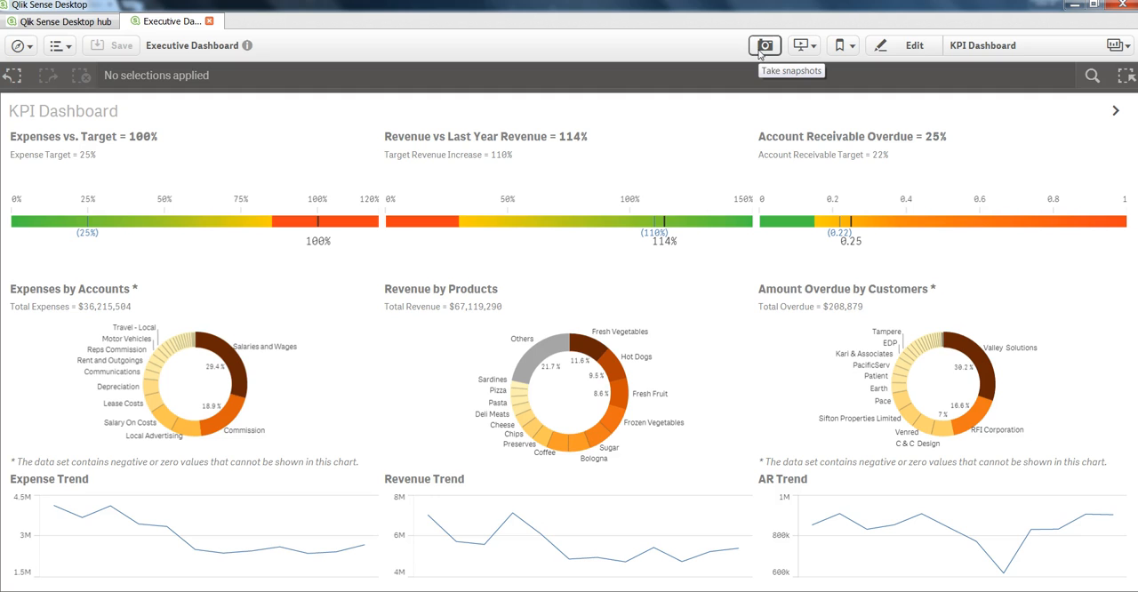
pyautogui.moveTo(799, 45)
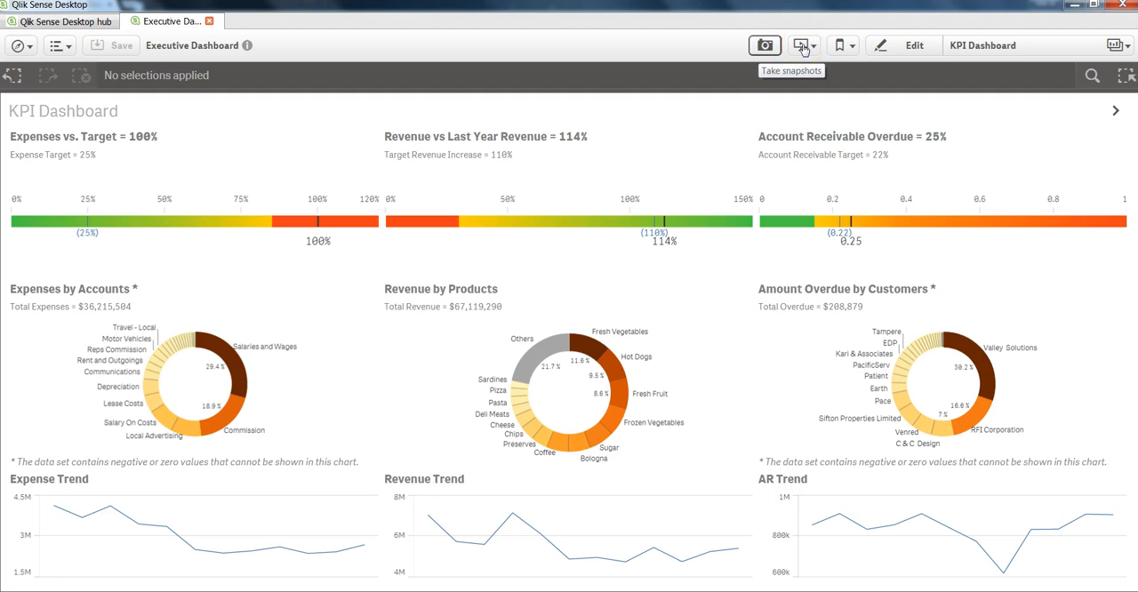
# - Show the Stories panel listing the Margin Analysis by Sales story
pyautogui.click(799, 45)
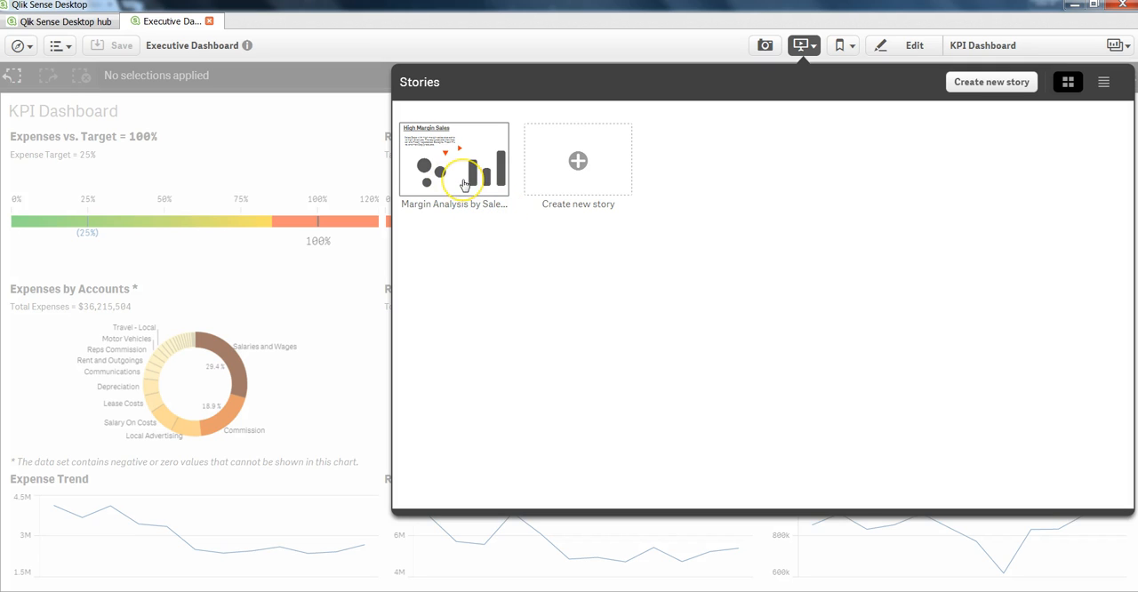
pyautogui.moveTo(457, 164)
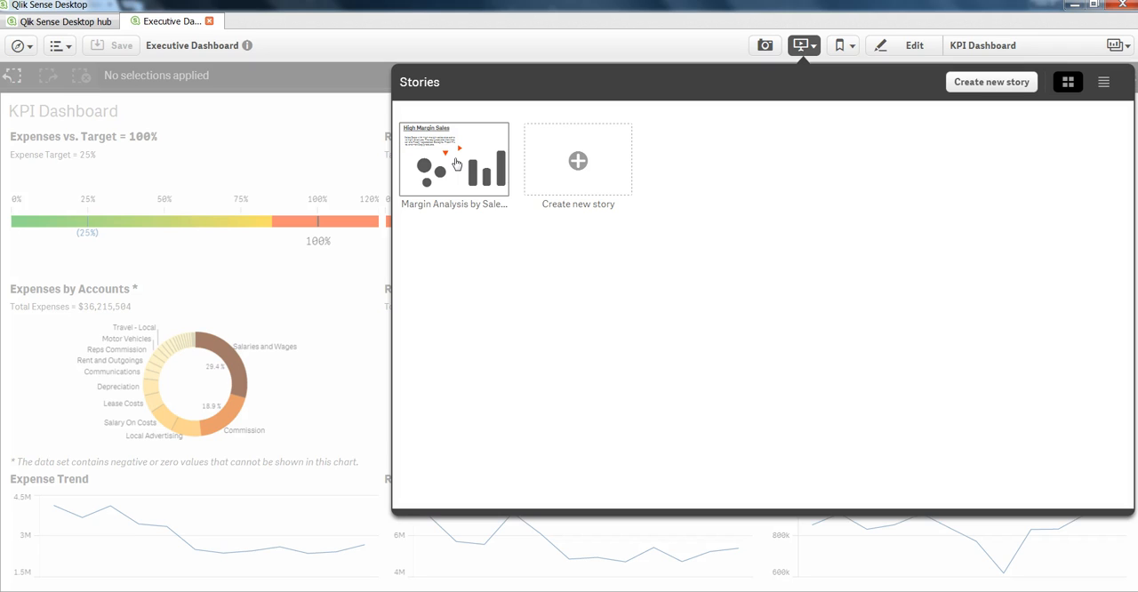
pyautogui.moveTo(578, 164)
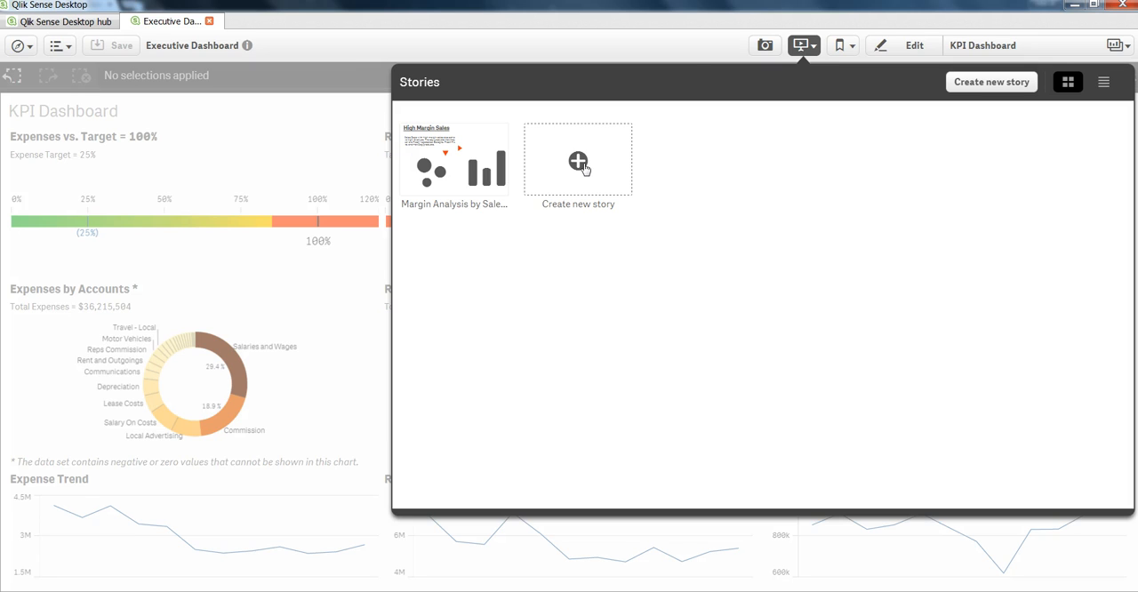
pyautogui.moveTo(843, 45)
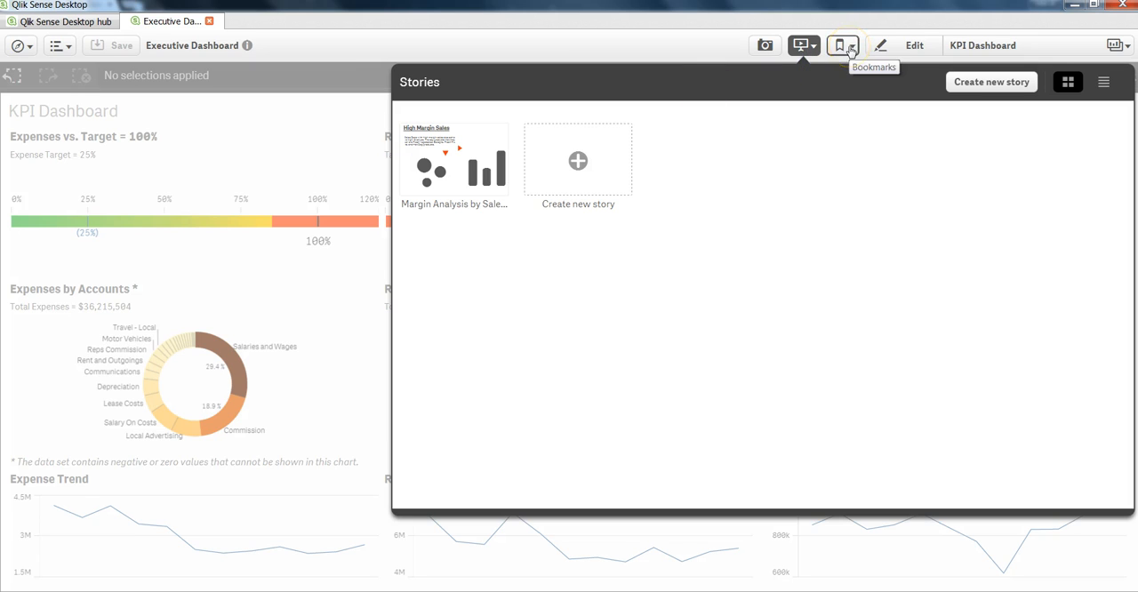
# - View the two saved Sales Analysis bookmarks, then close the Bookmarks panel
pyautogui.click(839, 45)
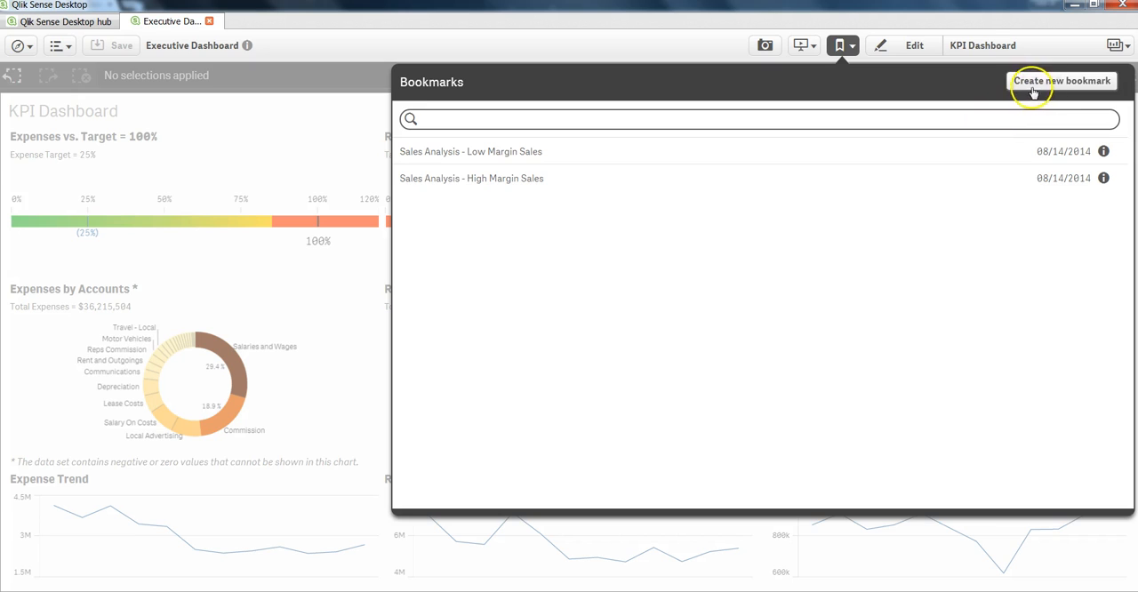
pyautogui.moveTo(1057, 87)
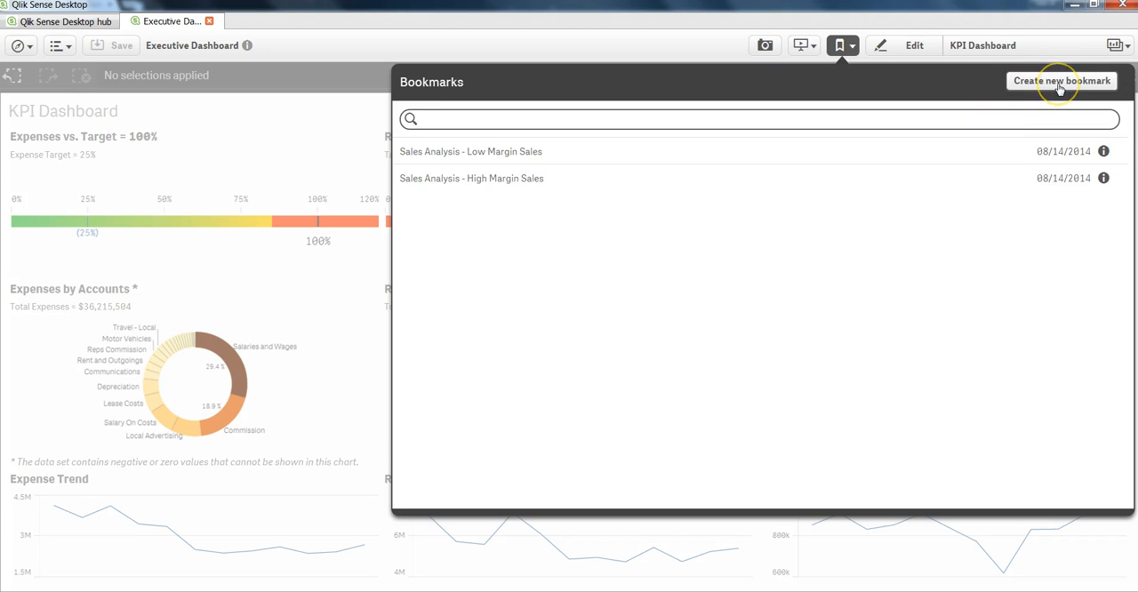
pyautogui.moveTo(1060, 81)
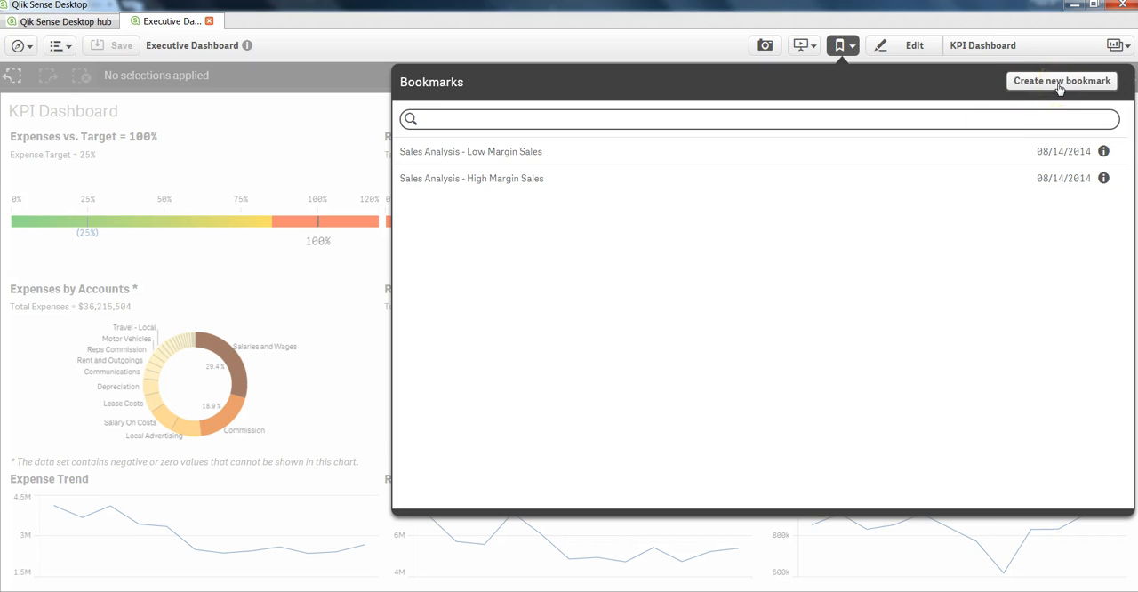
pyautogui.moveTo(887, 10)
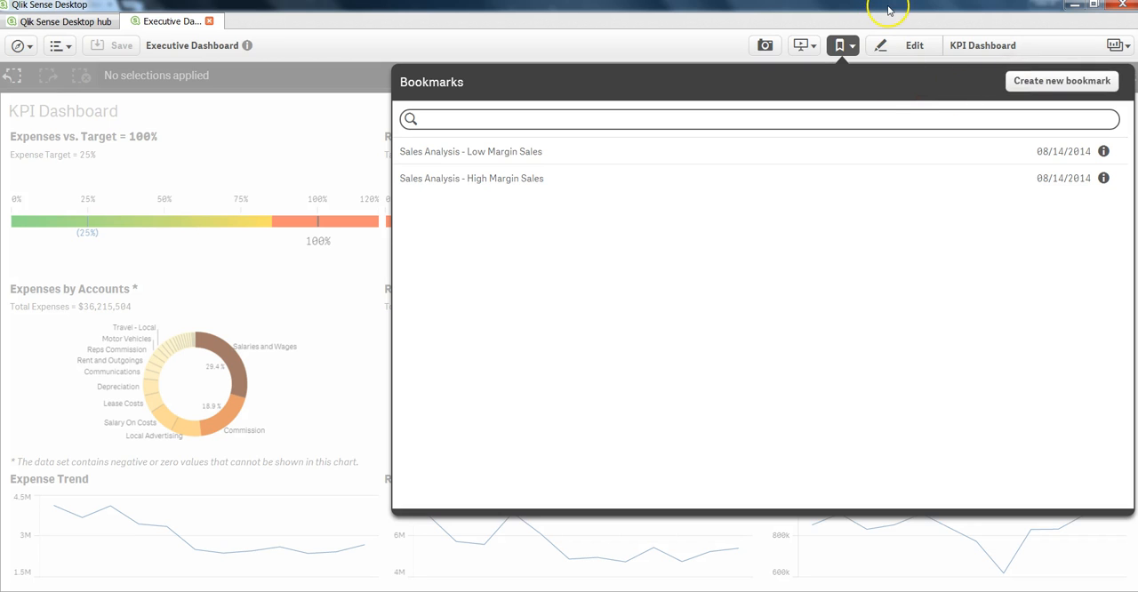
pyautogui.moveTo(803, 70)
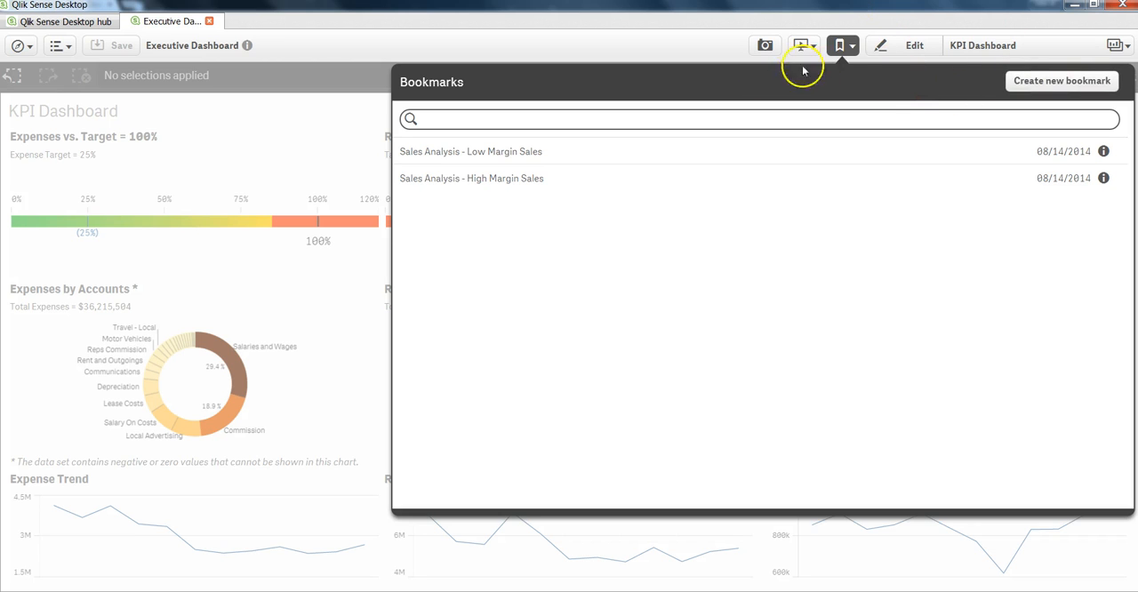
pyautogui.click(838, 46)
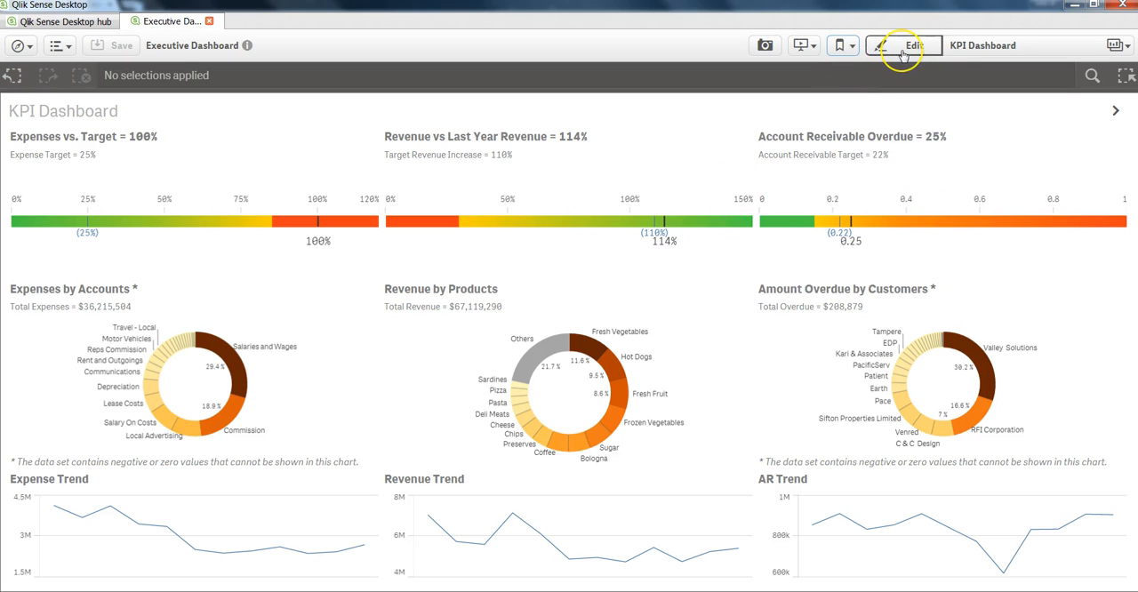
# - Put the KPI Dashboard into edit mode and inspect the Revenue by Products chart
pyautogui.click(913, 45)
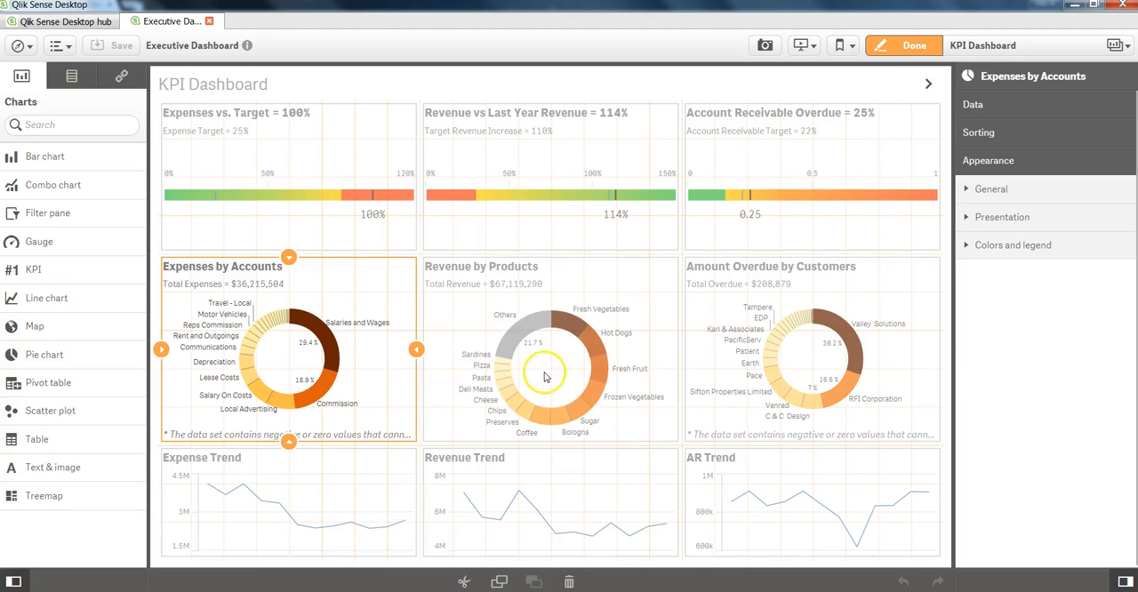
pyautogui.moveTo(414, 351)
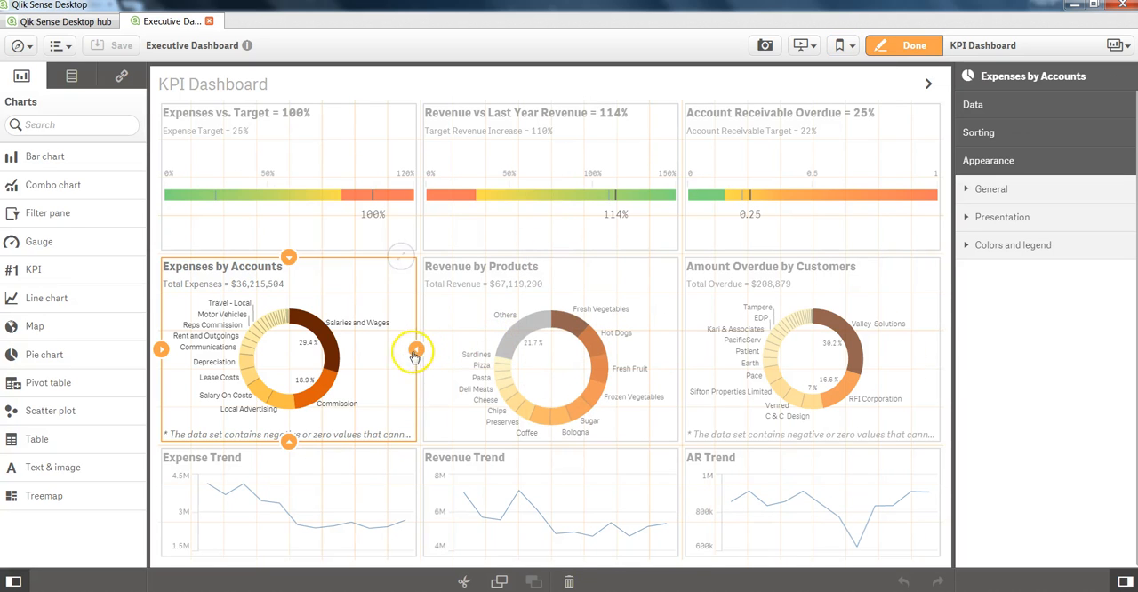
pyautogui.click(549, 351)
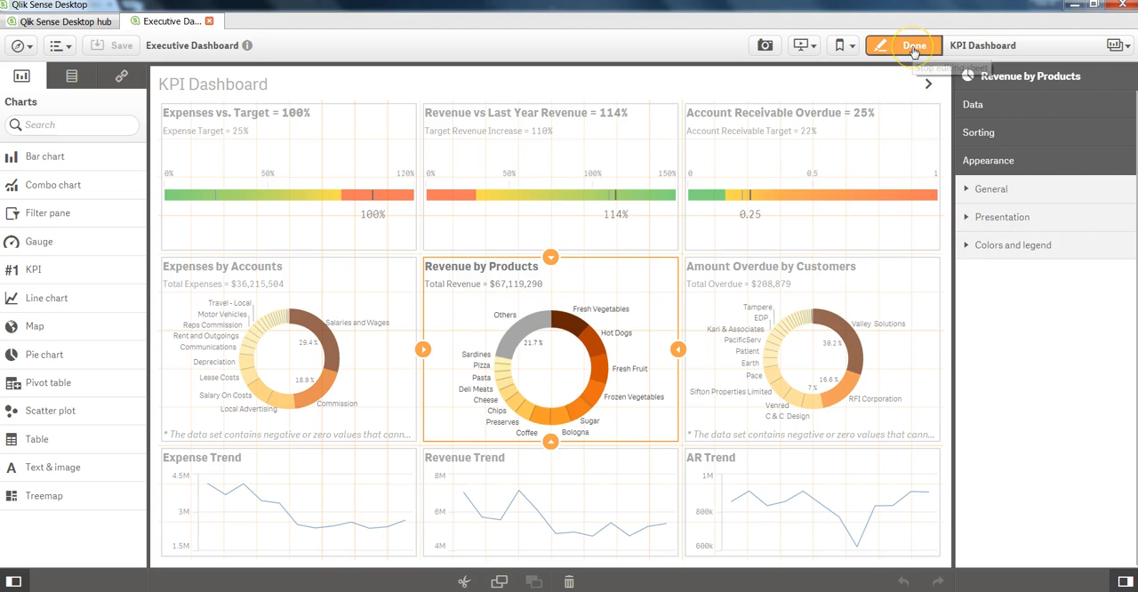
# - Exit edit mode with Done, returning the KPI Dashboard to normal view
pyautogui.click(913, 45)
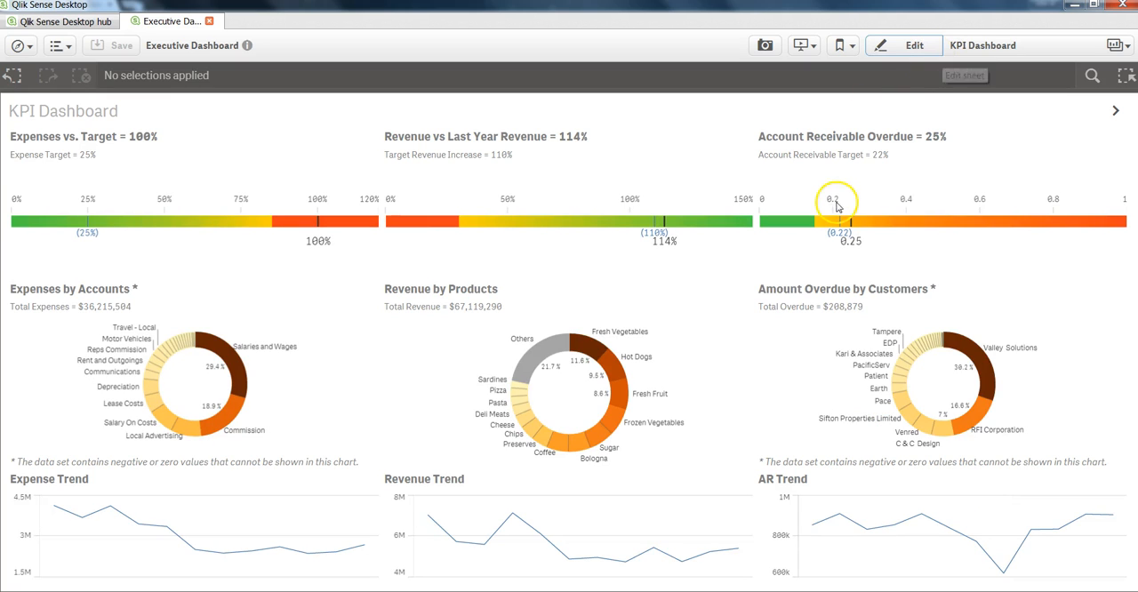
pyautogui.moveTo(1066, 75)
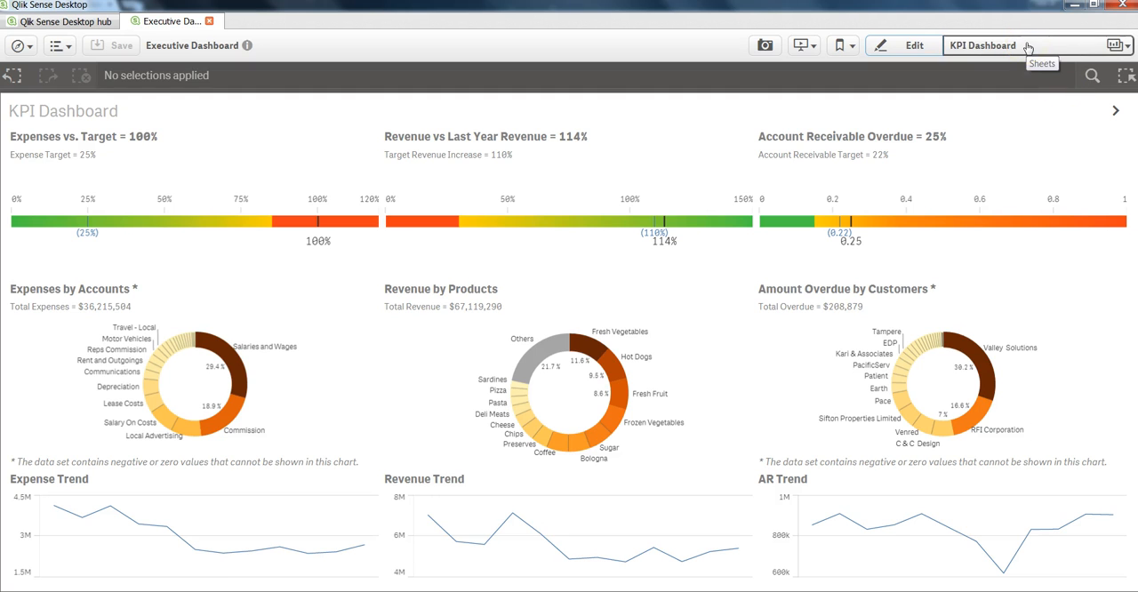
pyautogui.click(1022, 45)
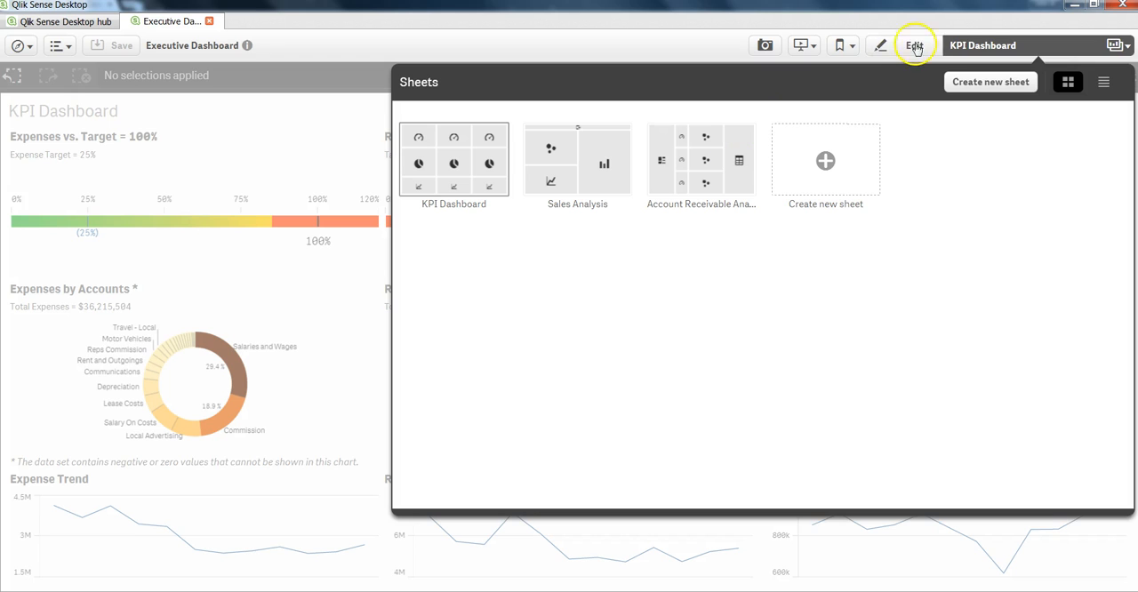
pyautogui.click(914, 45)
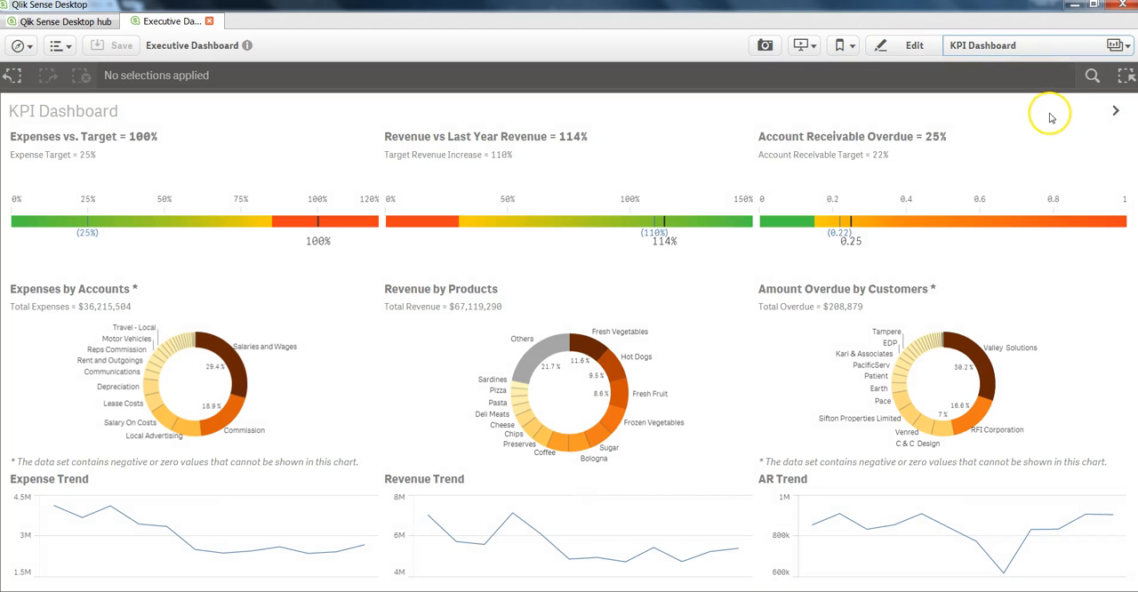
pyautogui.moveTo(1115, 110)
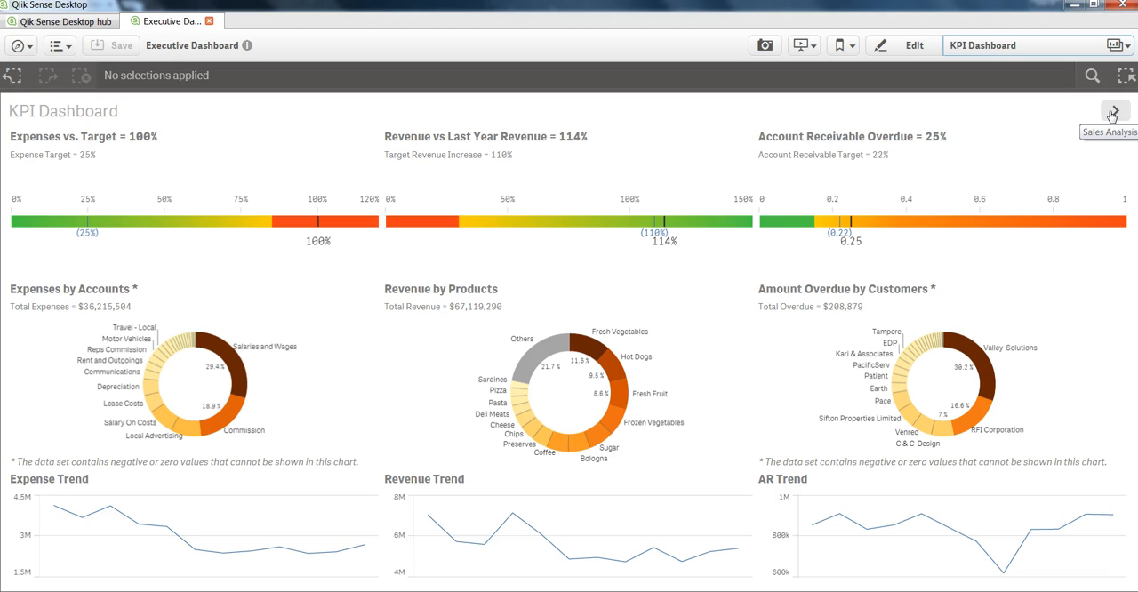
pyautogui.moveTo(1111, 113)
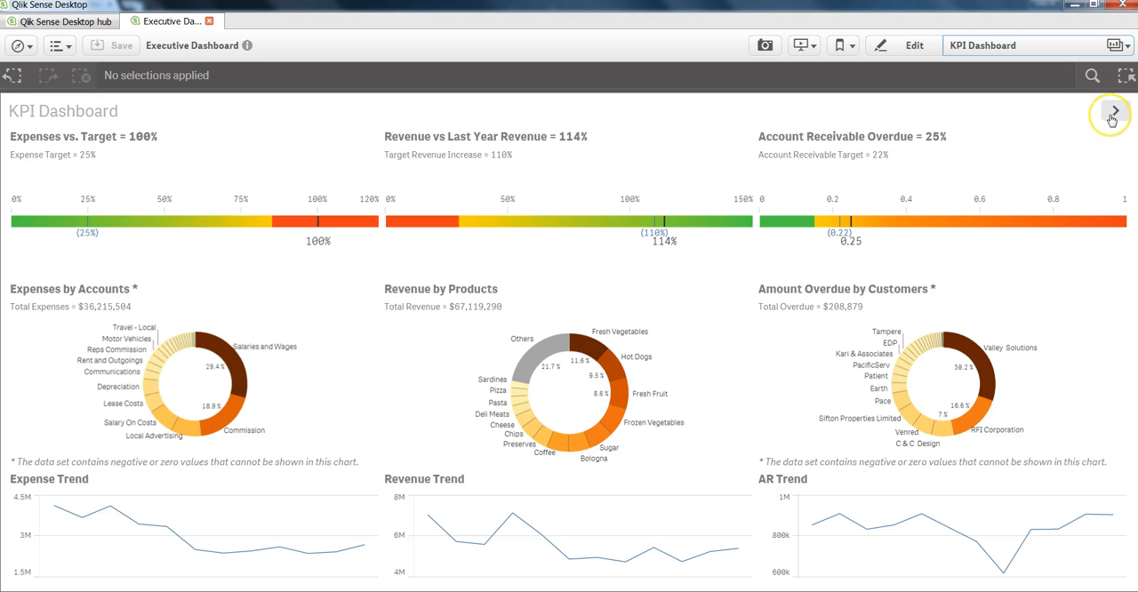
pyautogui.moveTo(1112, 113)
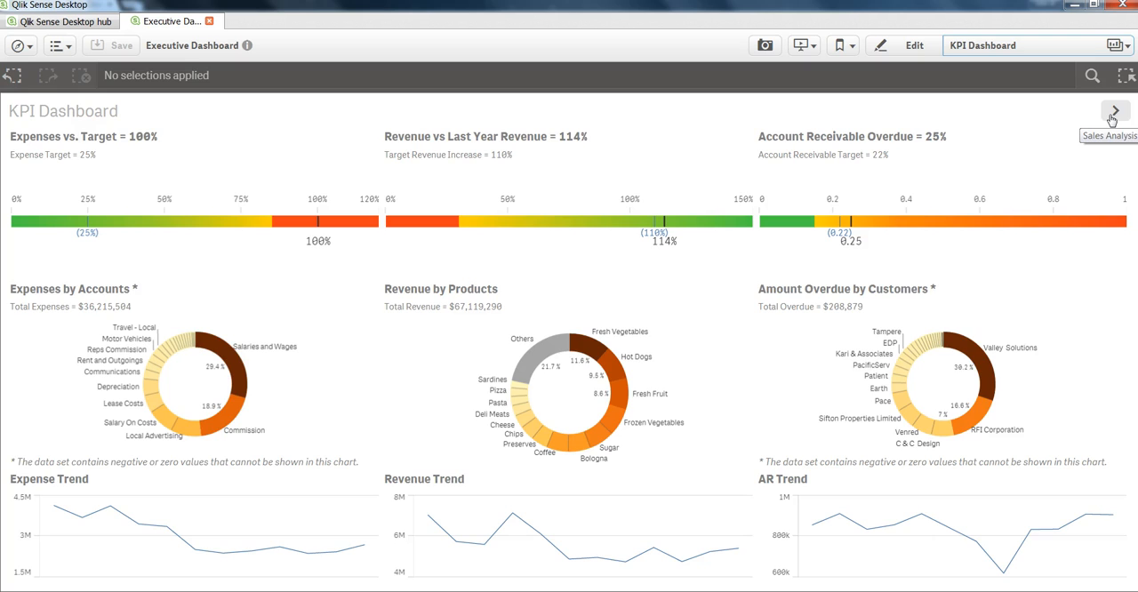
# - Advance to the Sales Analysis sheet and dismiss the Sheets panel
pyautogui.click(1114, 110)
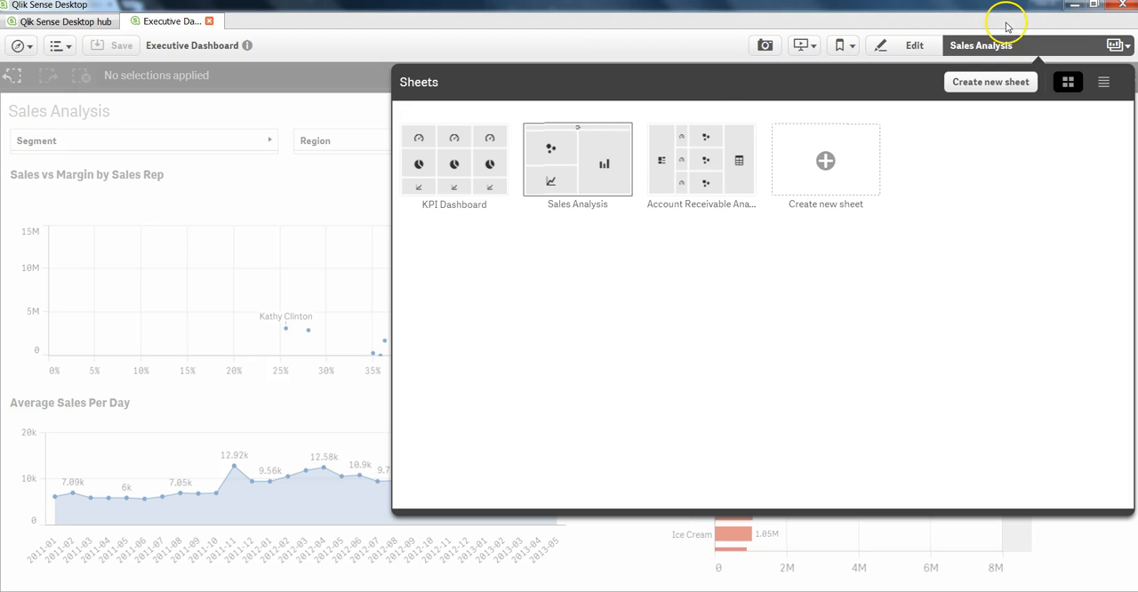
pyautogui.click(577, 160)
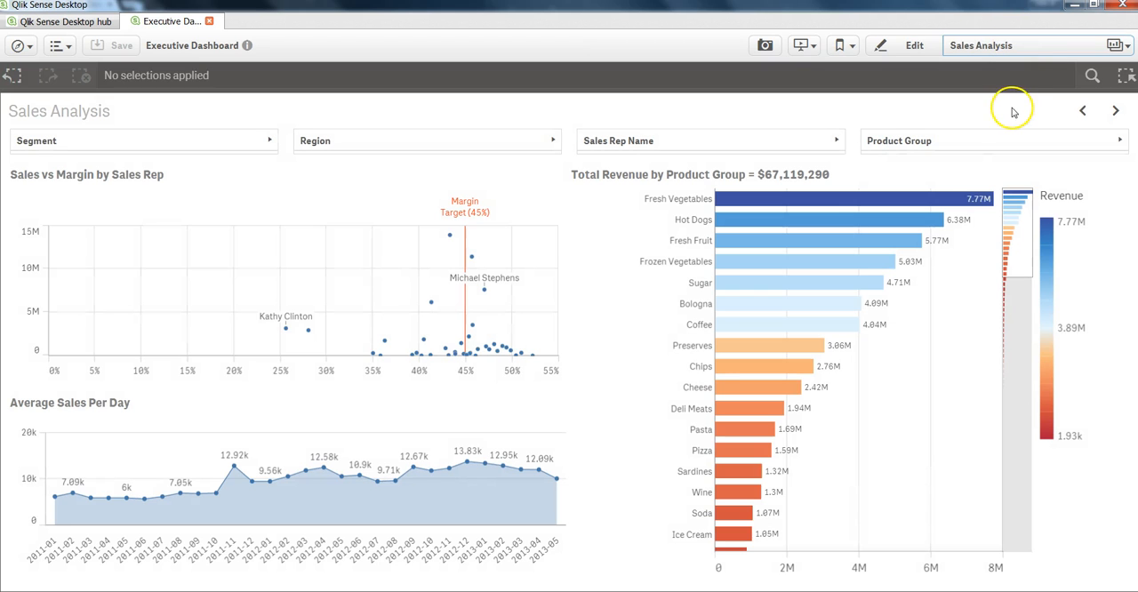
pyautogui.moveTo(1115, 110)
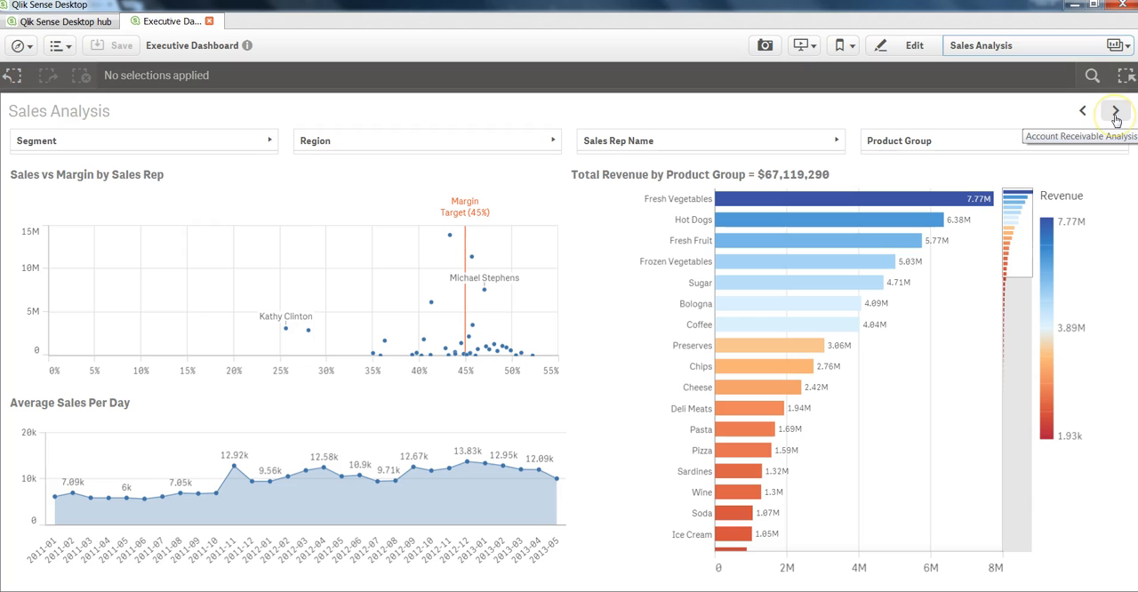
# - Advance from the Sales Analysis sheet to the Account Receivable Analysis sheet
pyautogui.click(1116, 109)
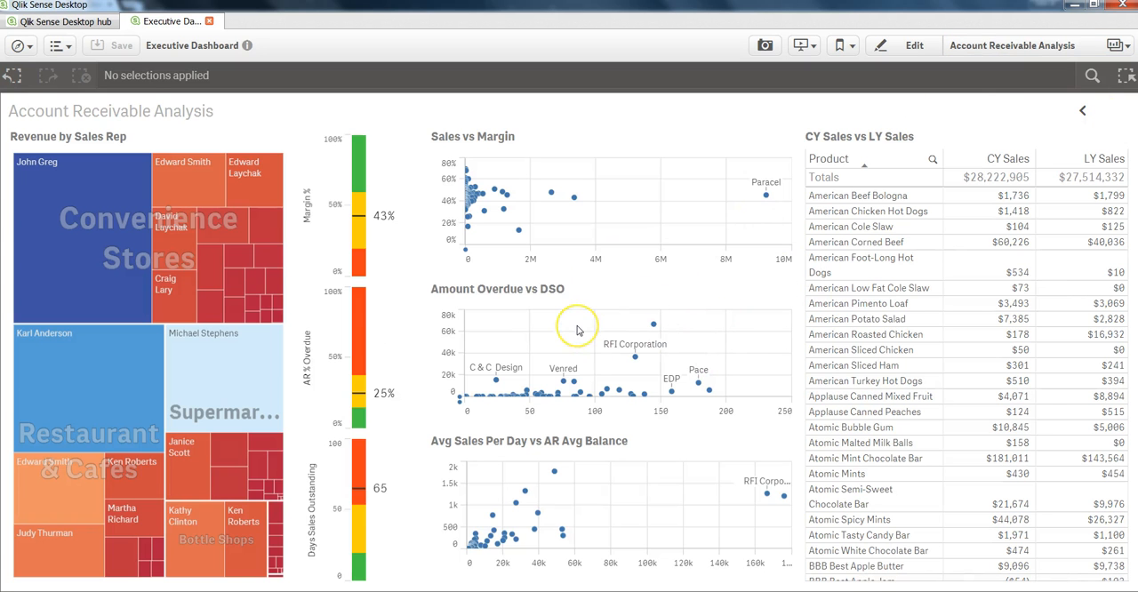
pyautogui.moveTo(805, 245)
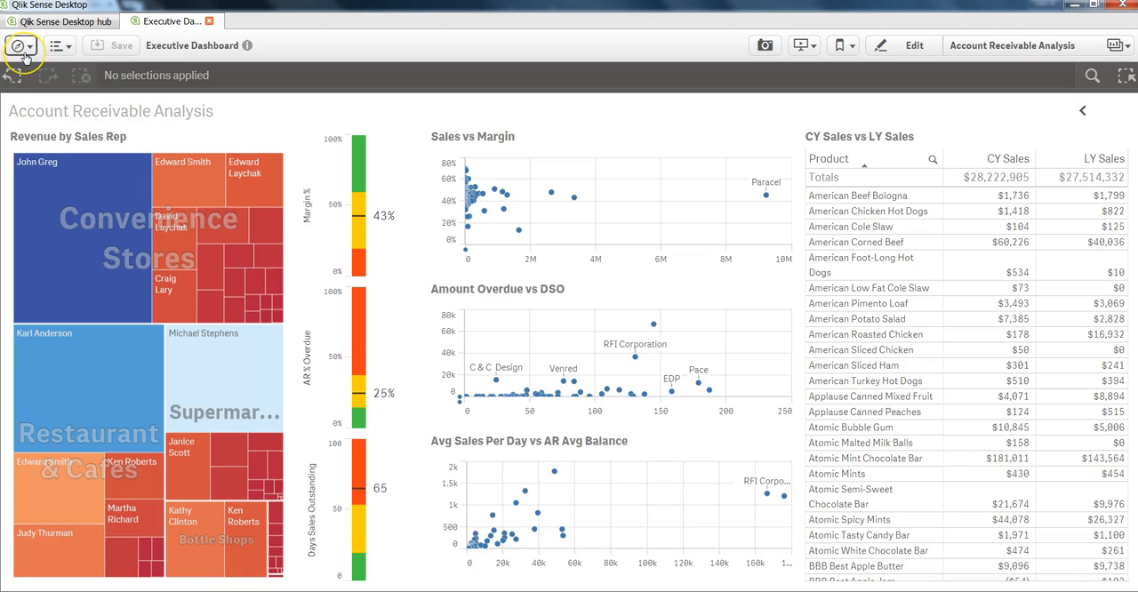
pyautogui.moveTo(17, 45)
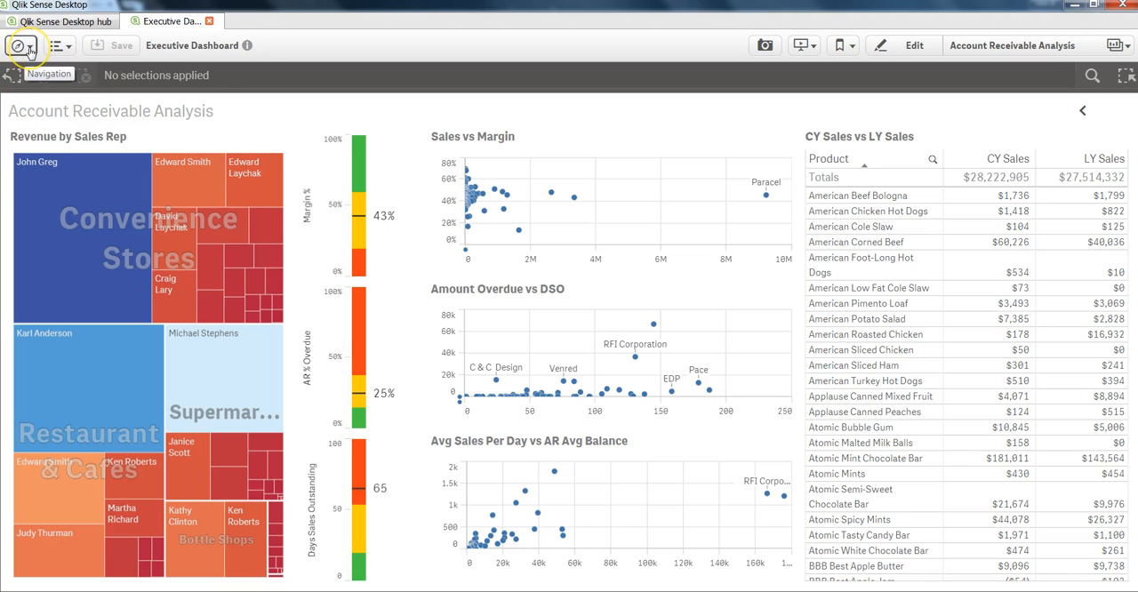
# - Launch the data load editor from the Navigation menu
pyautogui.click(22, 45)
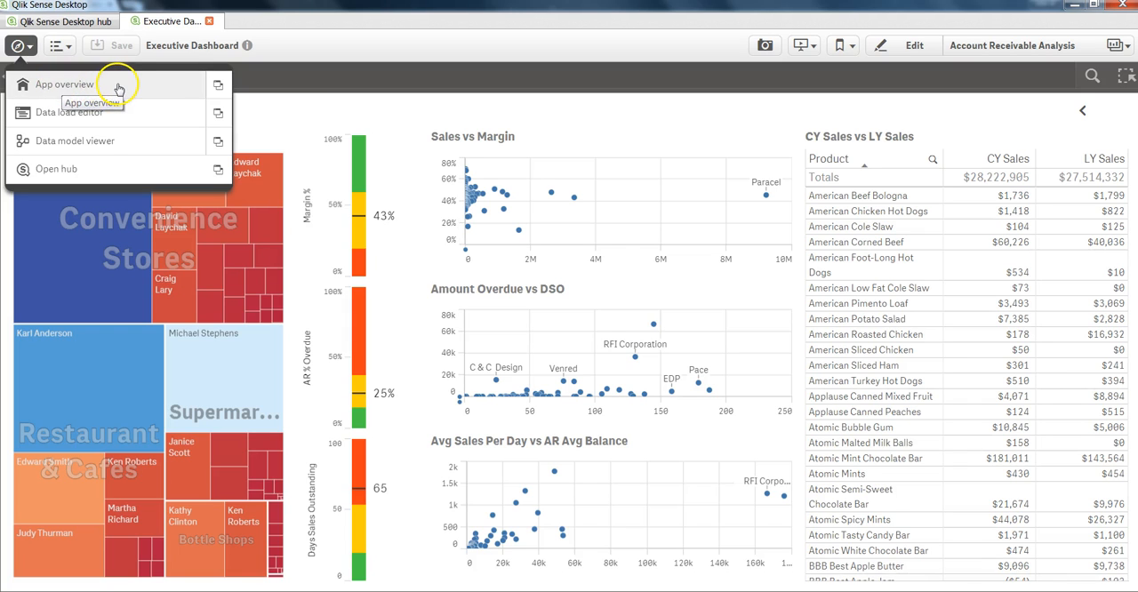
pyautogui.moveTo(110, 116)
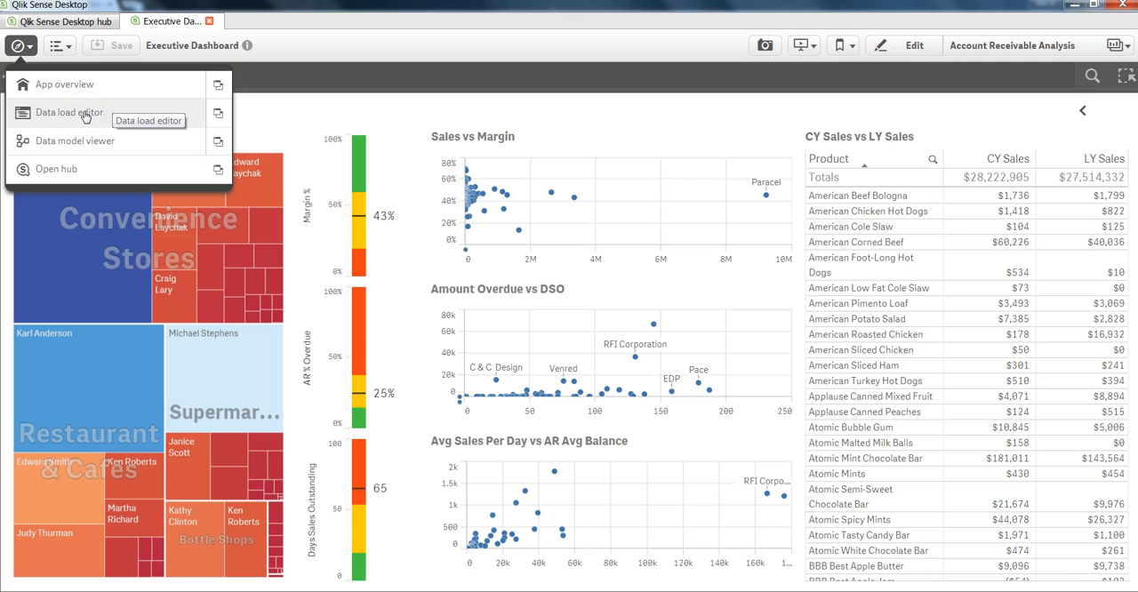
pyautogui.click(69, 112)
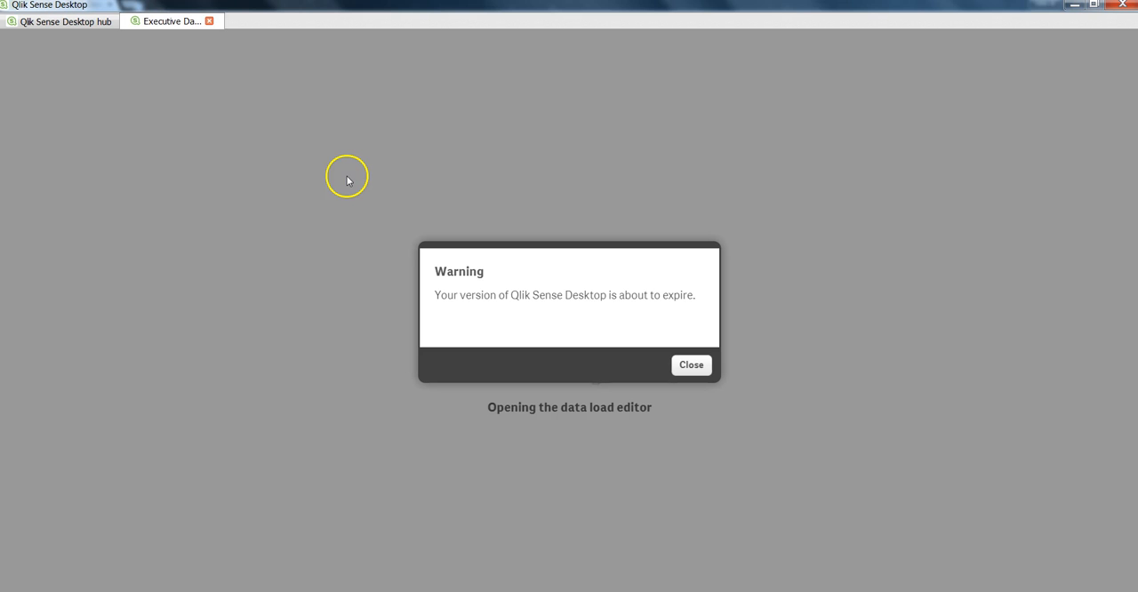
# - Dismiss the expiry warning, then view the Account, Budget and Product scripts, ending on Account
pyautogui.click(691, 365)
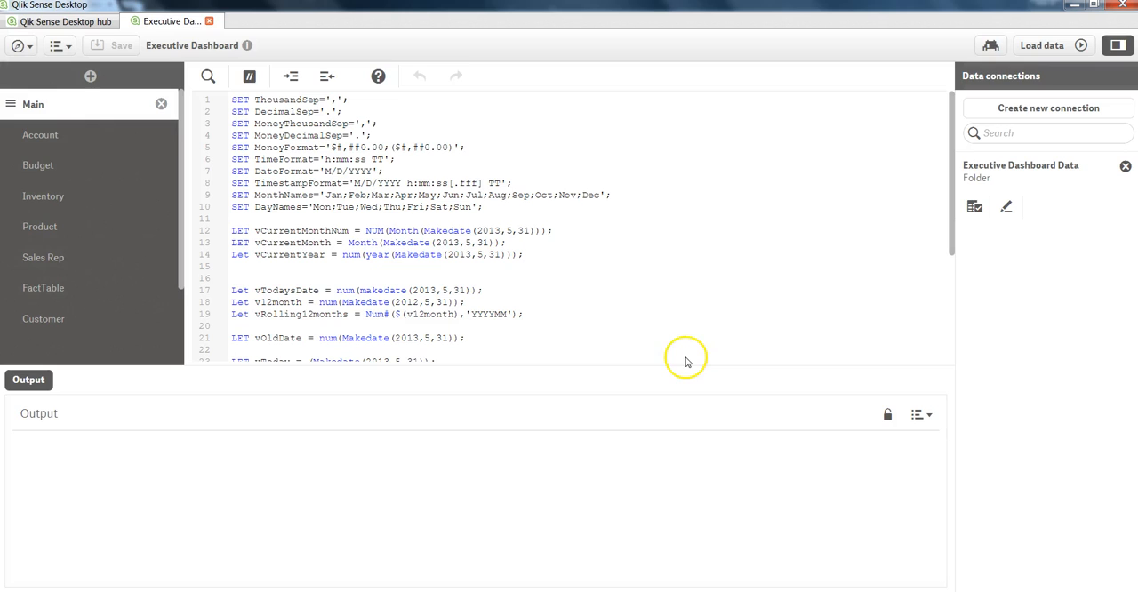
pyautogui.moveTo(153, 185)
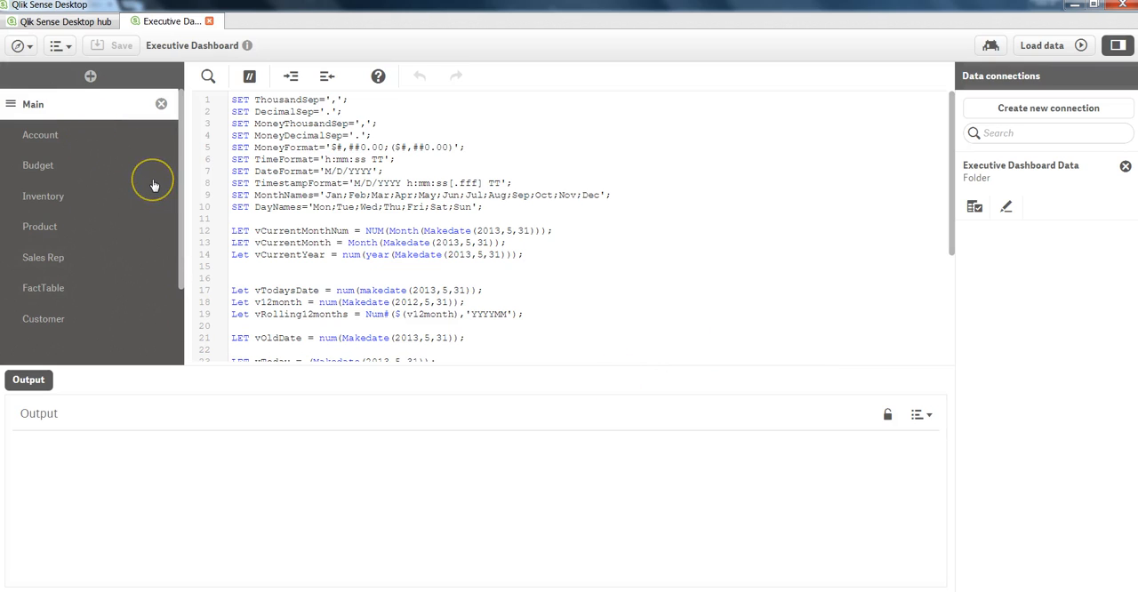
pyautogui.moveTo(154, 185)
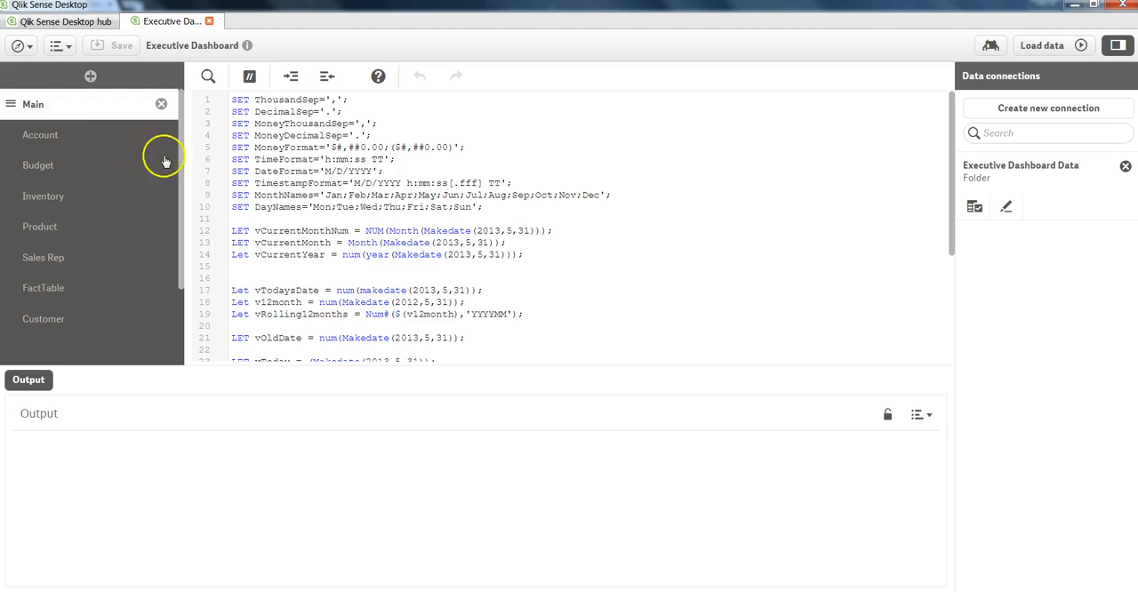
pyautogui.moveTo(82, 137)
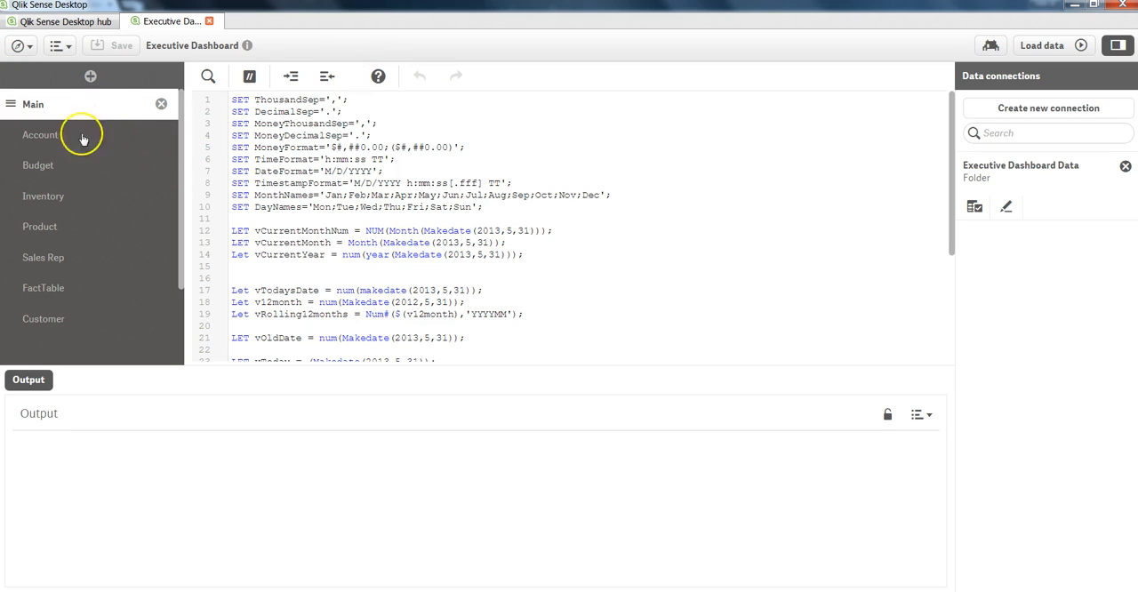
pyautogui.click(40, 135)
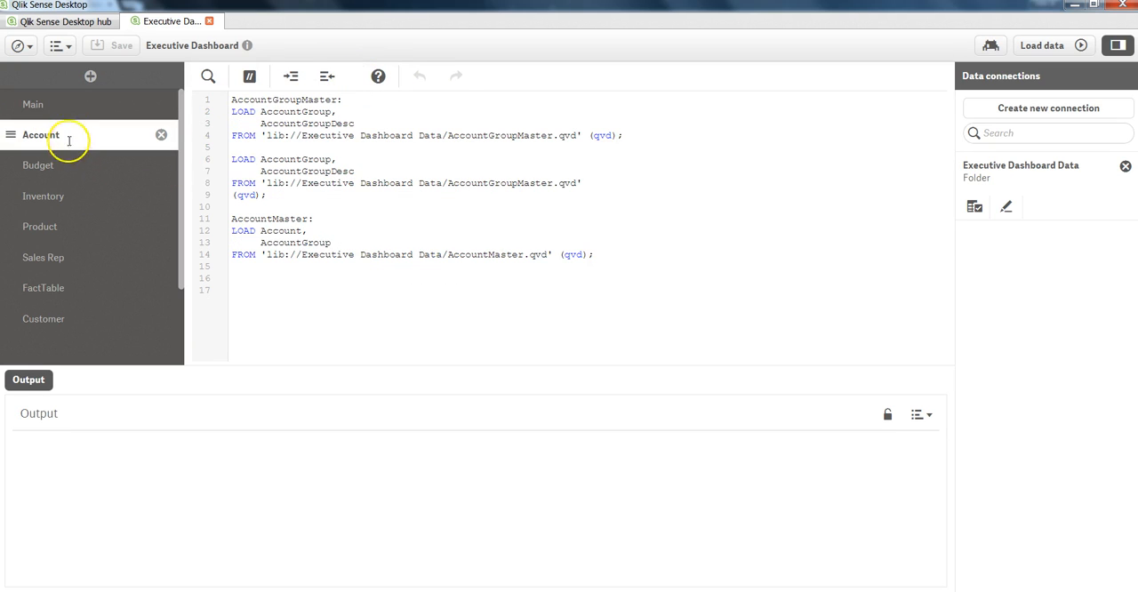
pyautogui.click(38, 164)
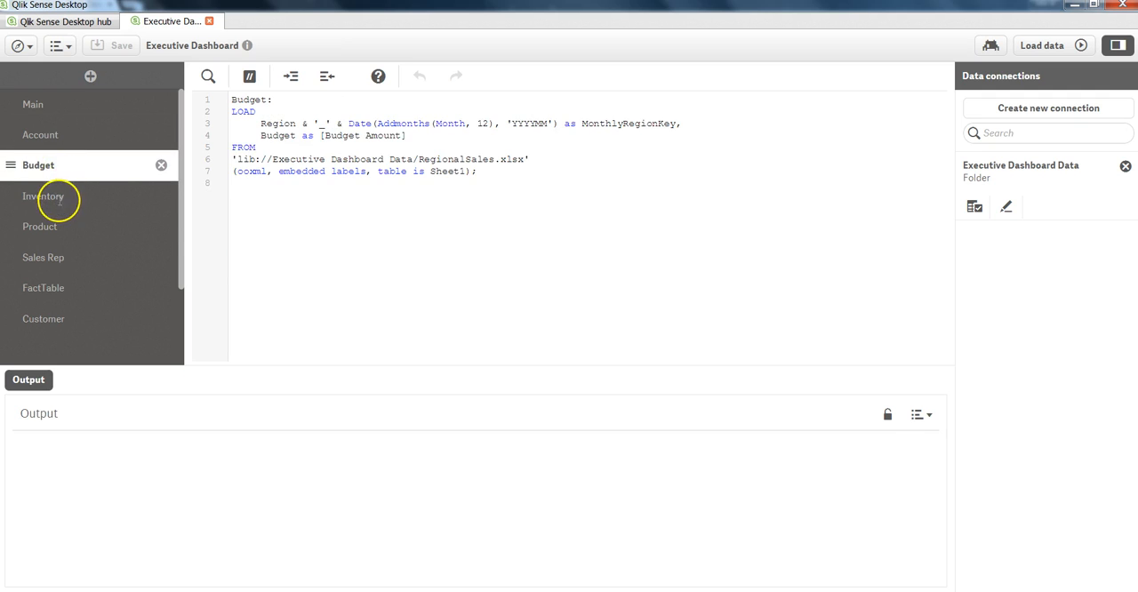
pyautogui.click(40, 226)
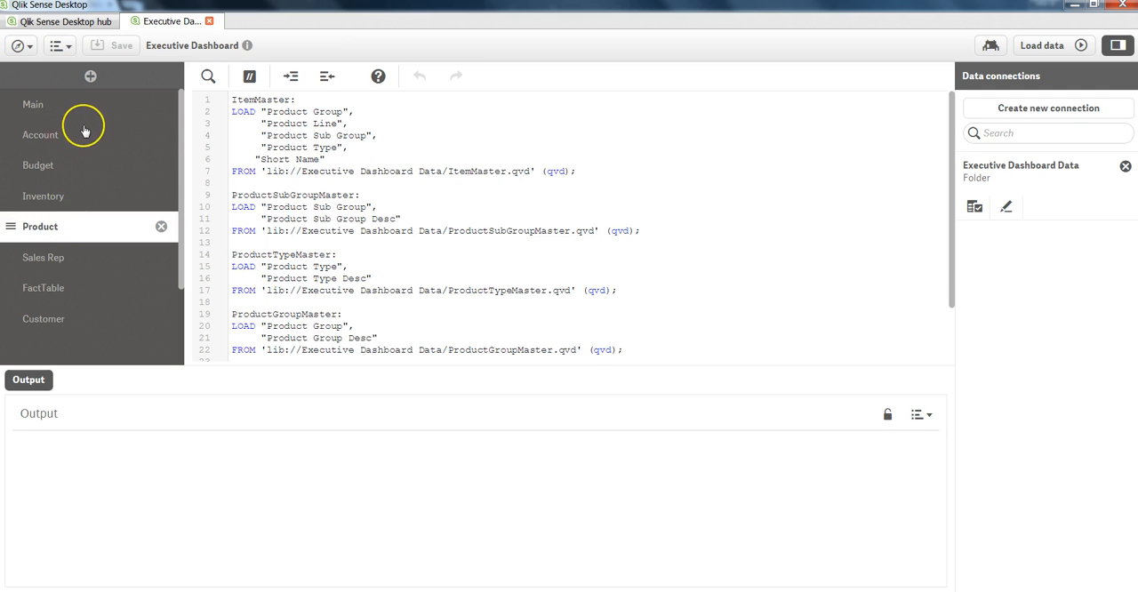
pyautogui.click(40, 134)
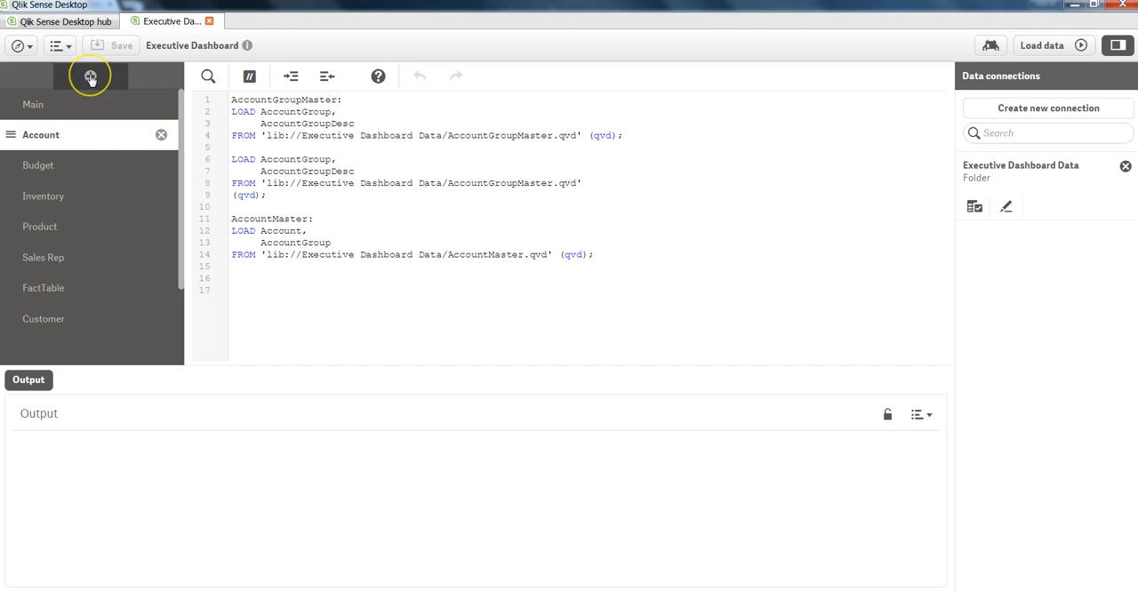
pyautogui.moveTo(90, 76)
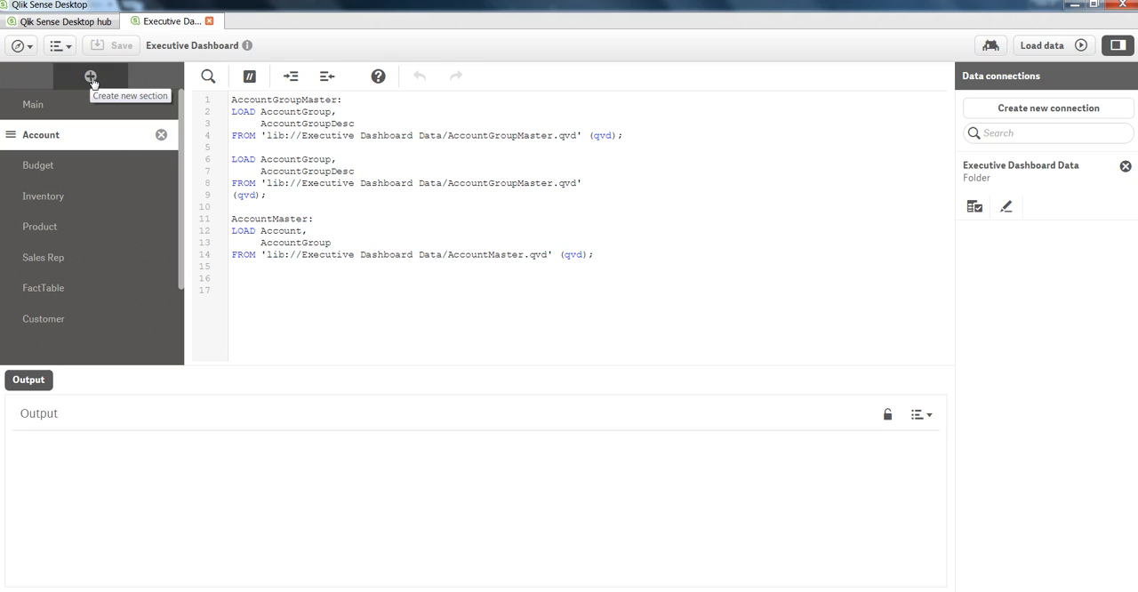
pyautogui.moveTo(153, 61)
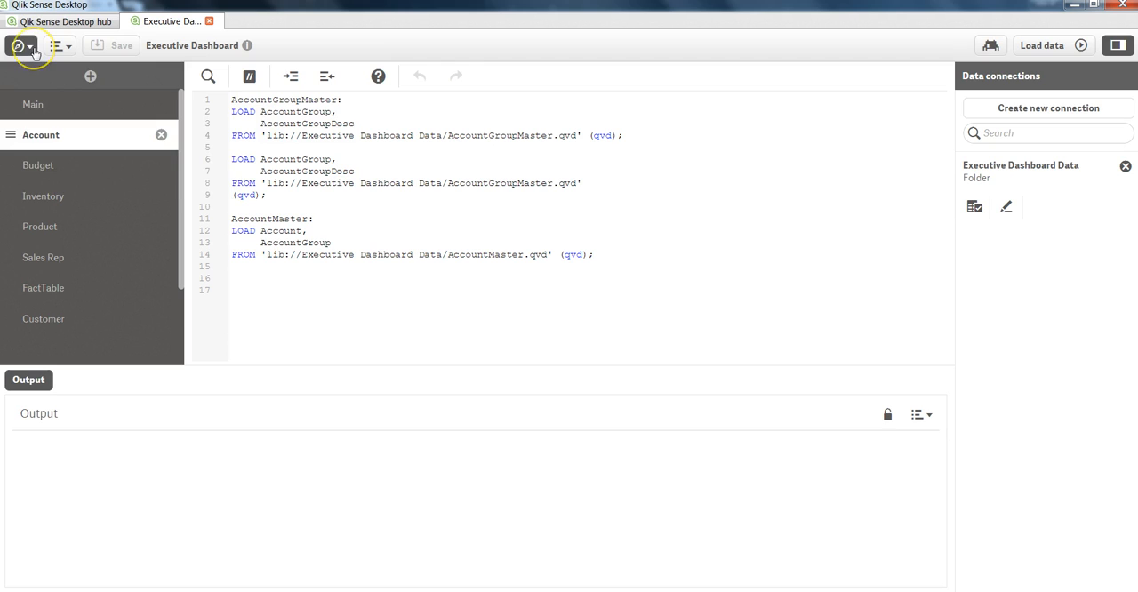
pyautogui.click(16, 45)
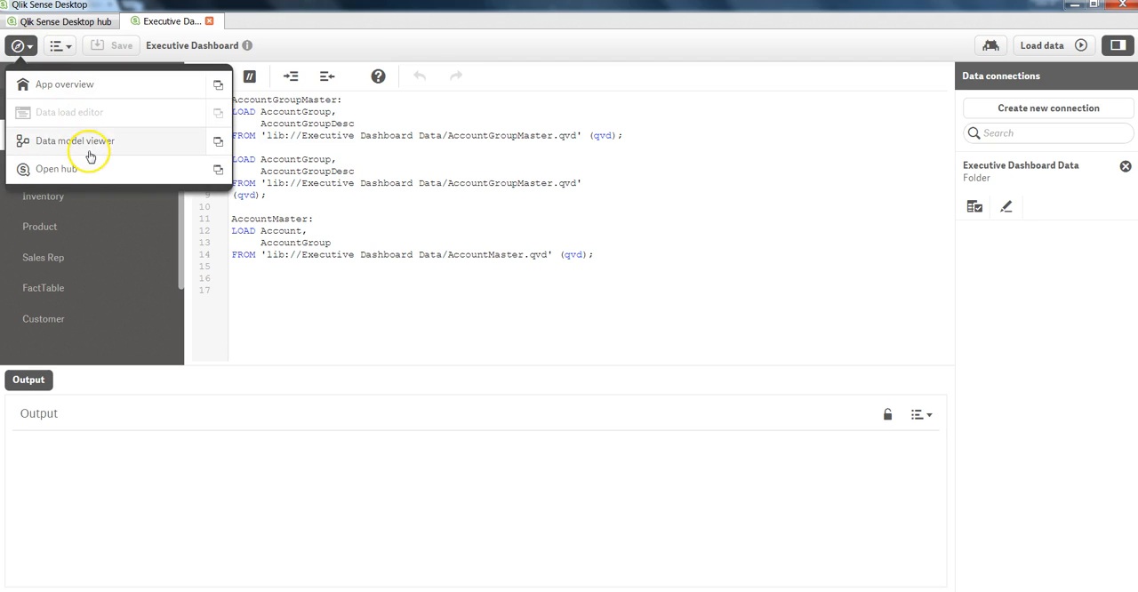
pyautogui.moveTo(76, 140)
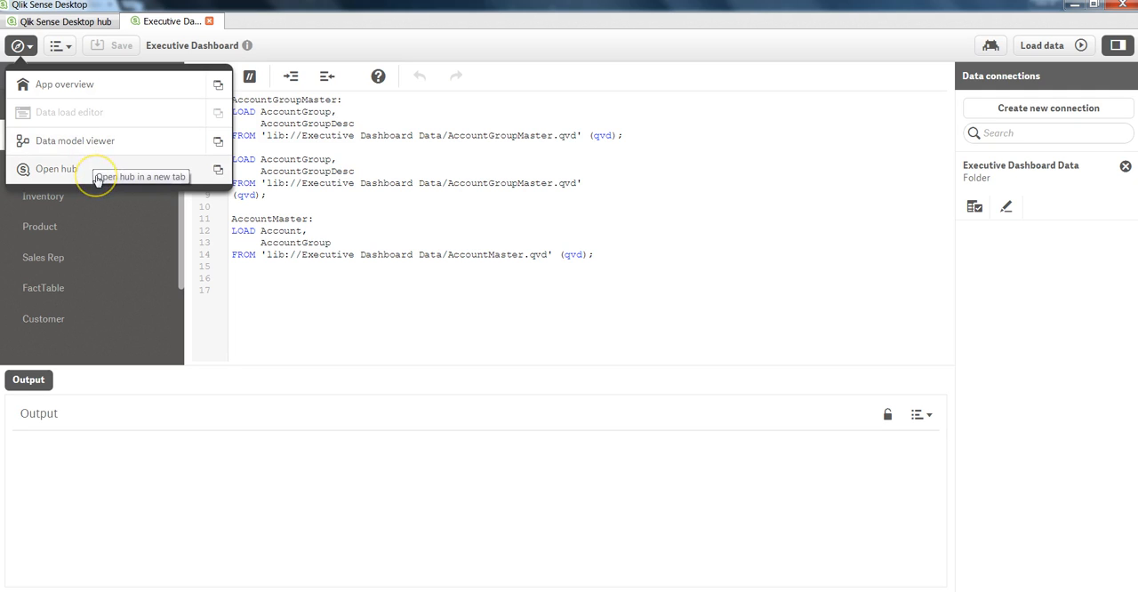
pyautogui.moveTo(92, 27)
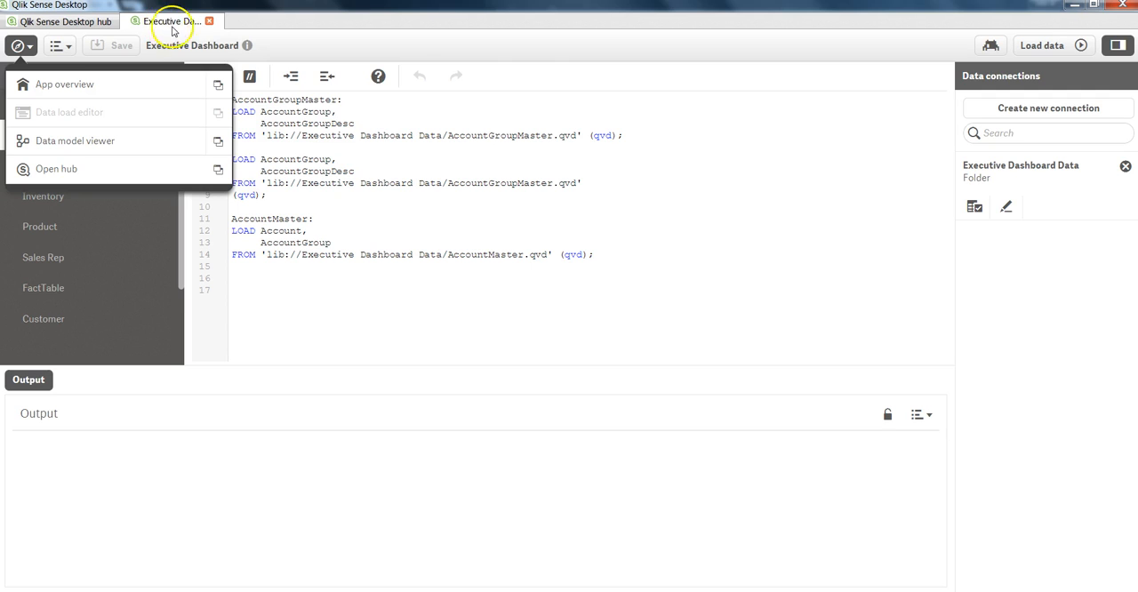
pyautogui.moveTo(290, 48)
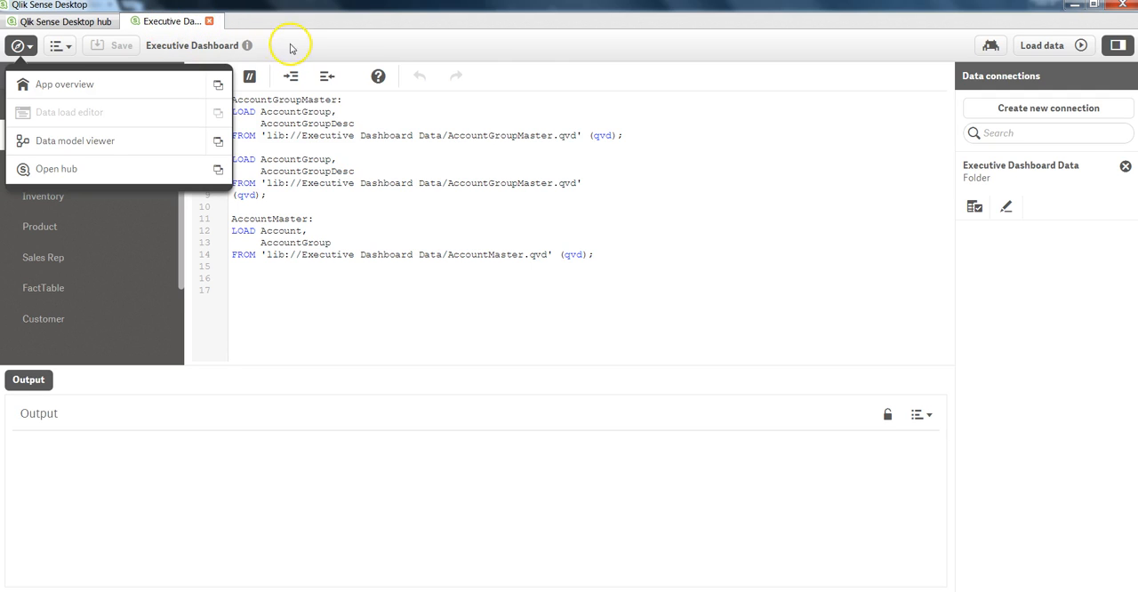
pyautogui.moveTo(246, 412)
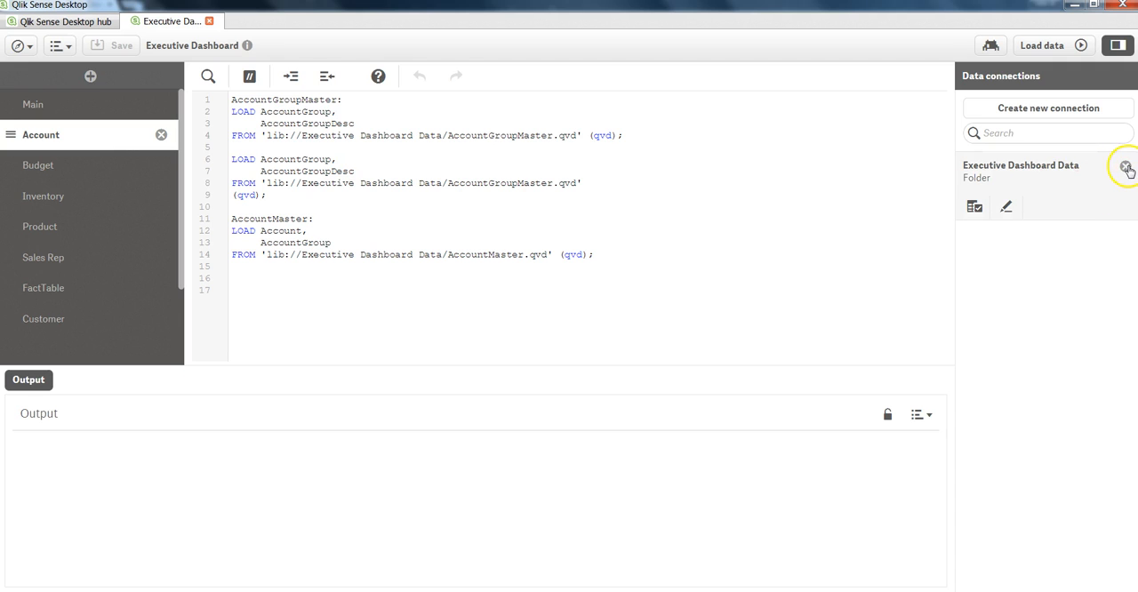
# - Cancel deleting the Executive Dashboard Data connection and dismiss the expiry warning on KPI Dashboard
pyautogui.click(1126, 168)
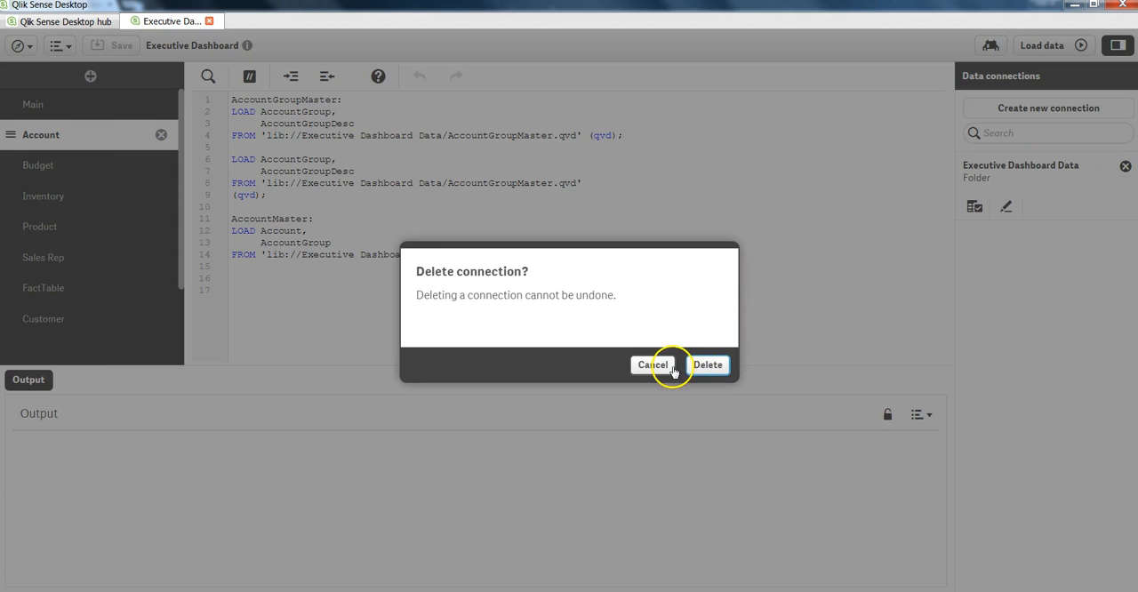
pyautogui.click(653, 364)
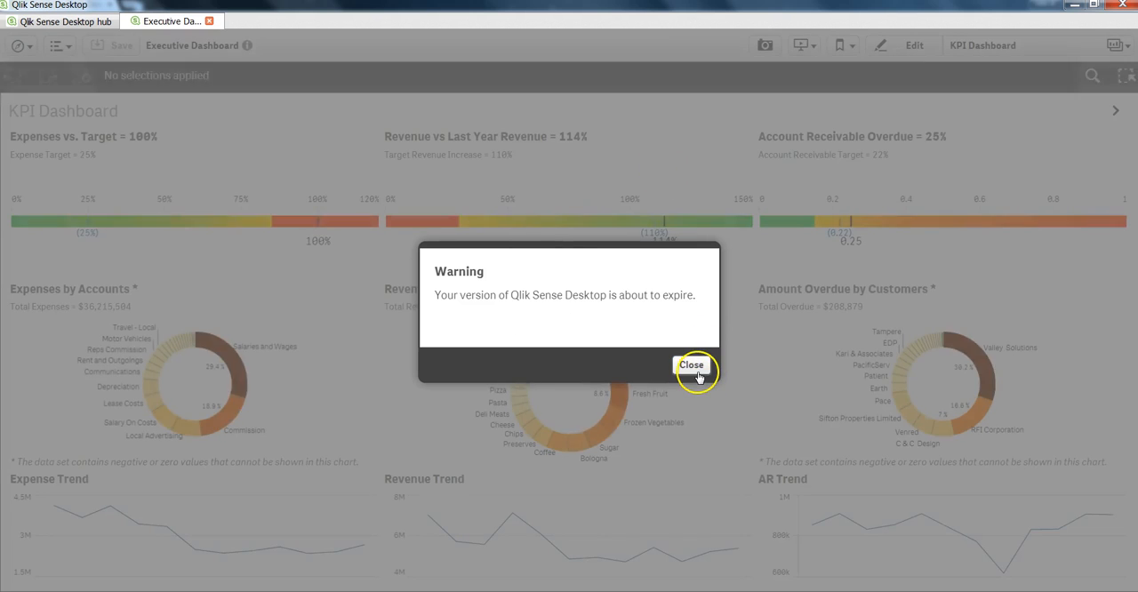
pyautogui.click(691, 365)
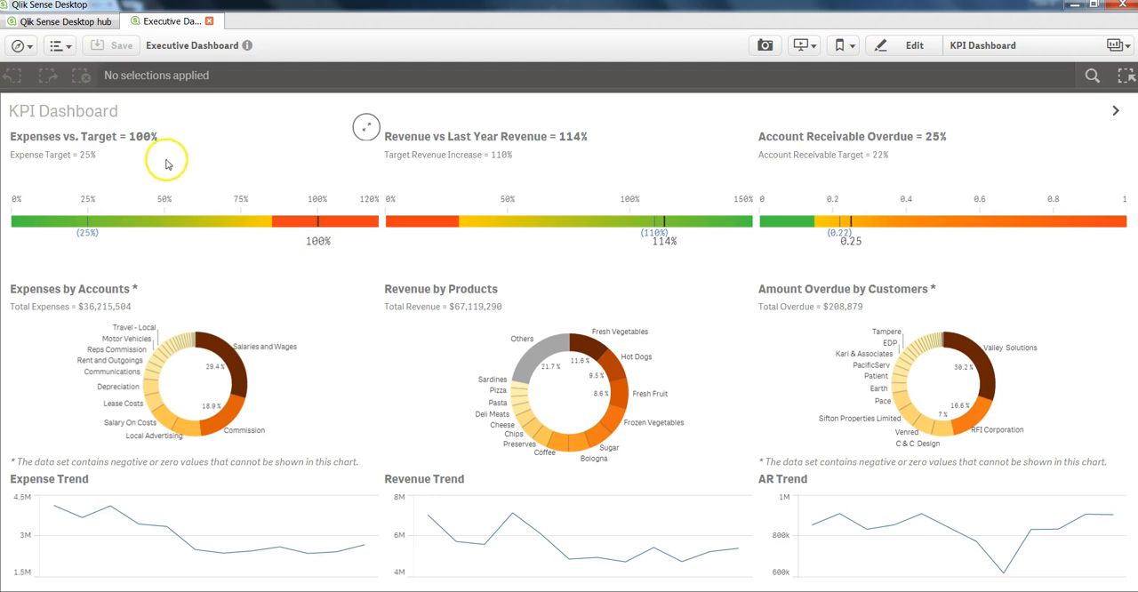
pyautogui.moveTo(60, 45)
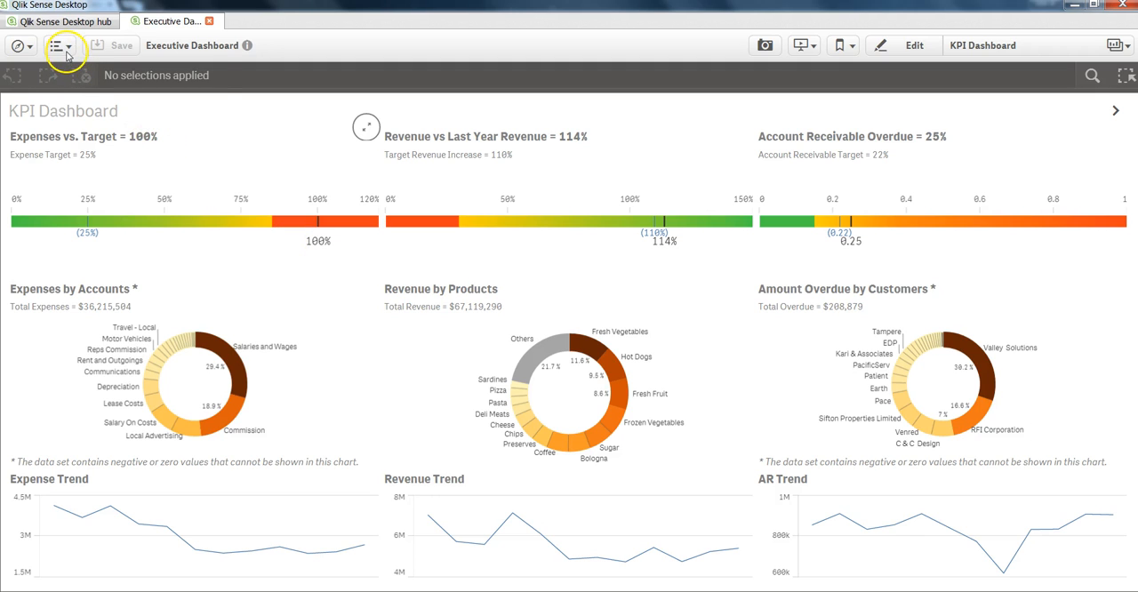
# - Show the app menu with Quick data load, Duplicate sheet, Delete sheet, Help and About
pyautogui.click(57, 46)
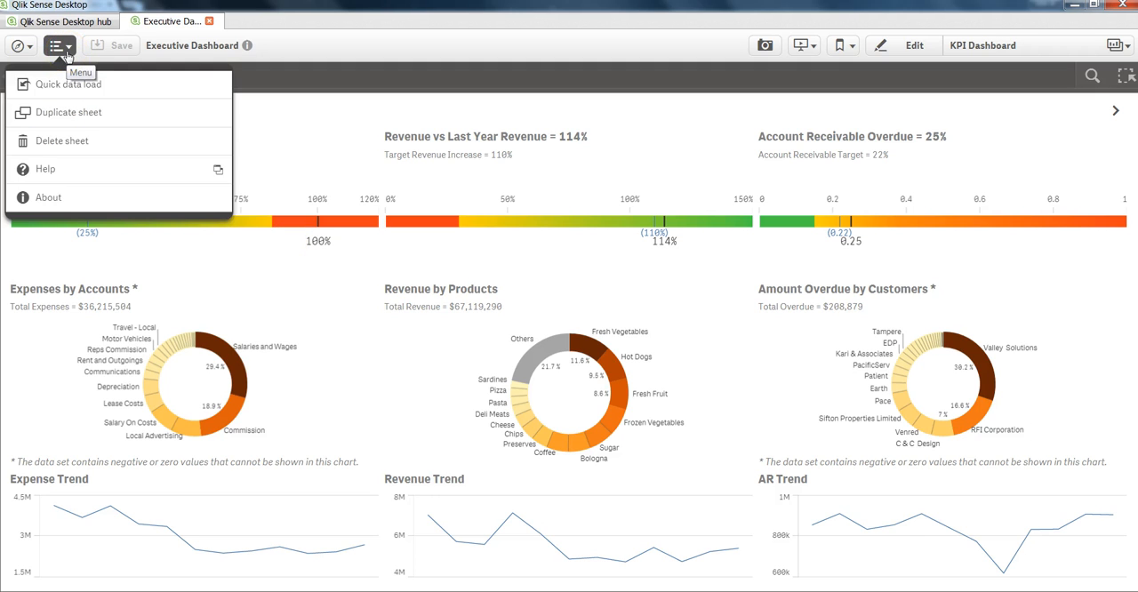
pyautogui.moveTo(113, 84)
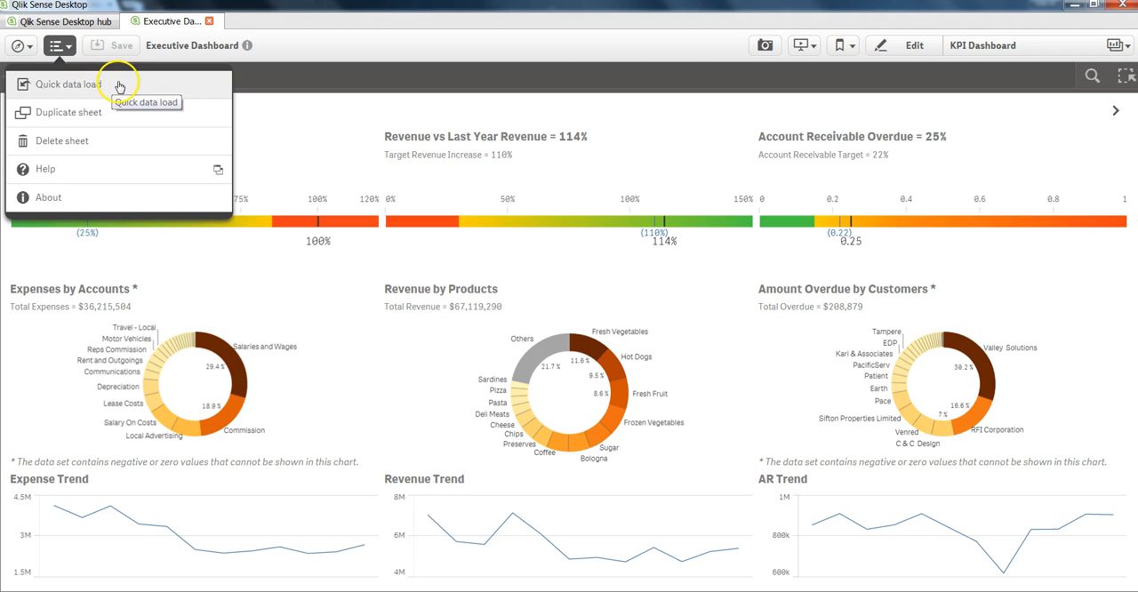
pyautogui.moveTo(115, 113)
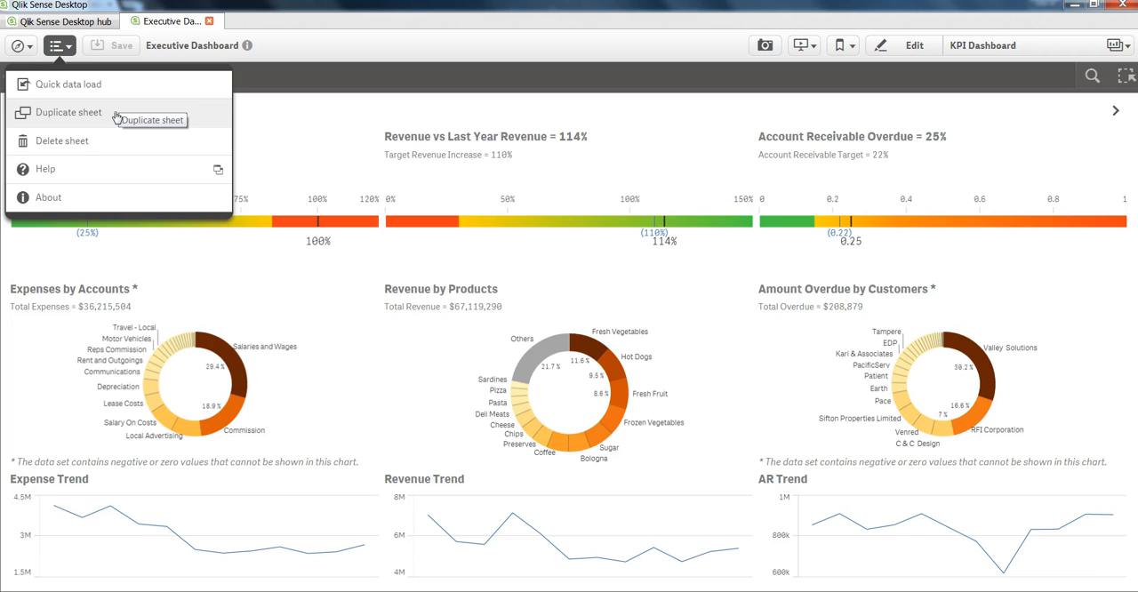
pyautogui.moveTo(120, 140)
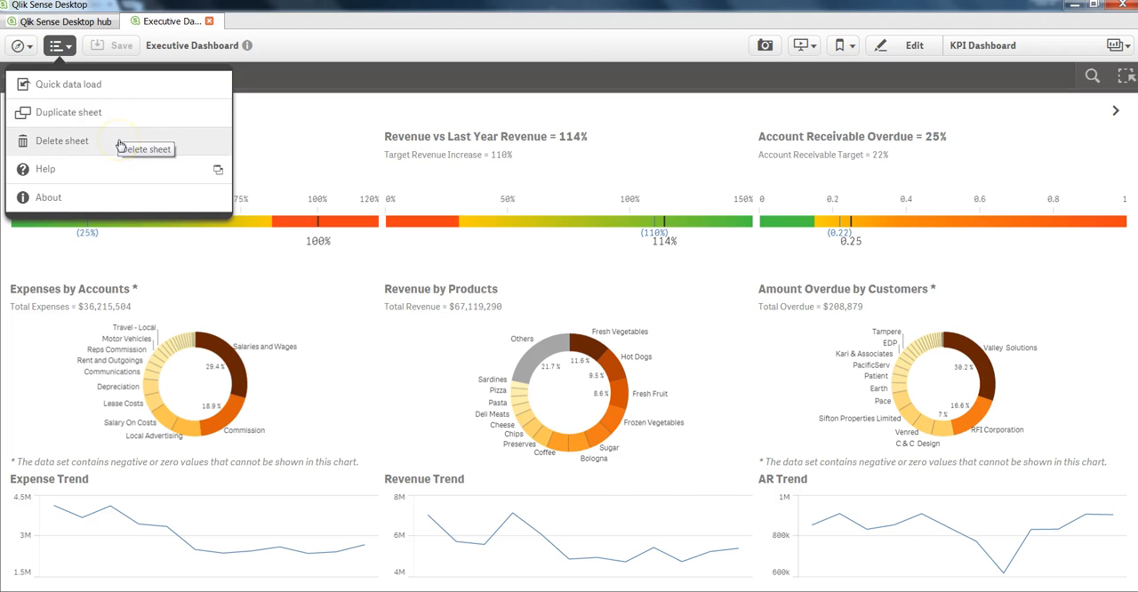
pyautogui.moveTo(45, 169)
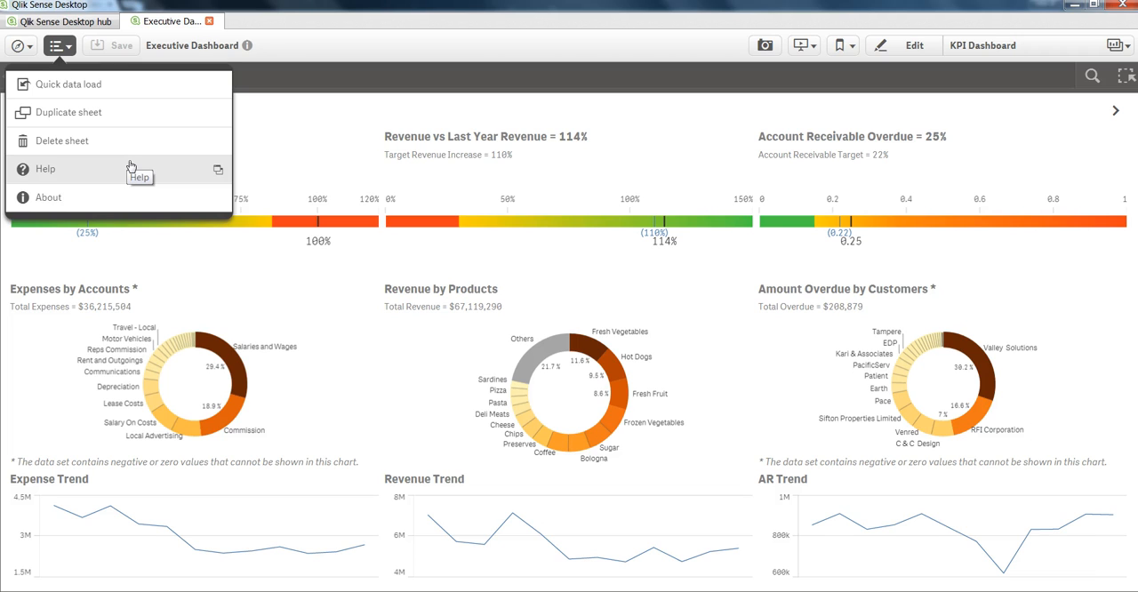
pyautogui.moveTo(133, 197)
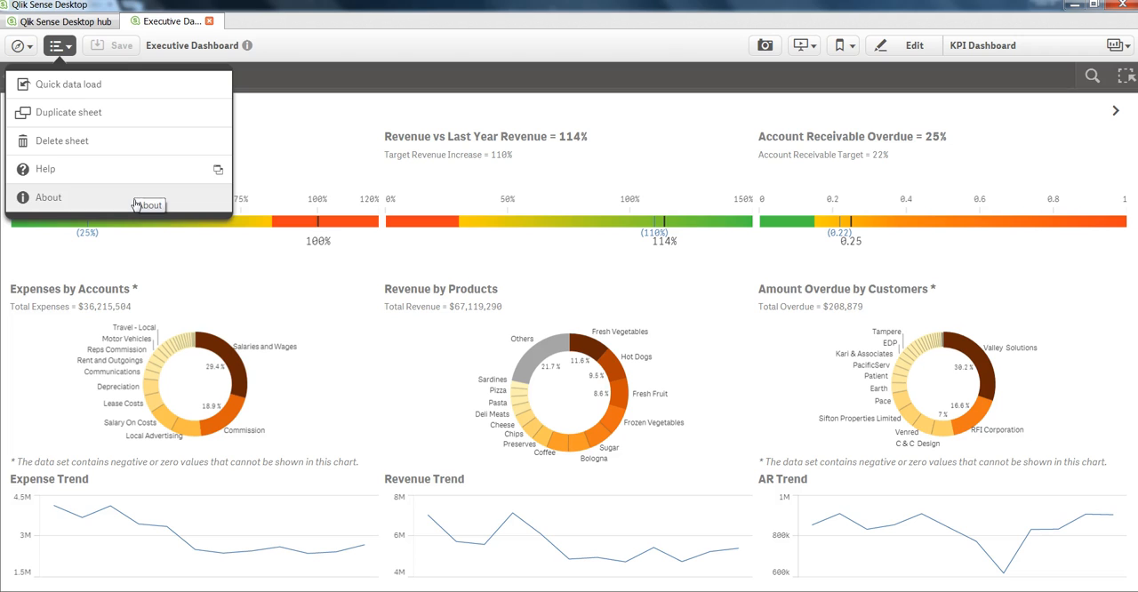
pyautogui.moveTo(270, 46)
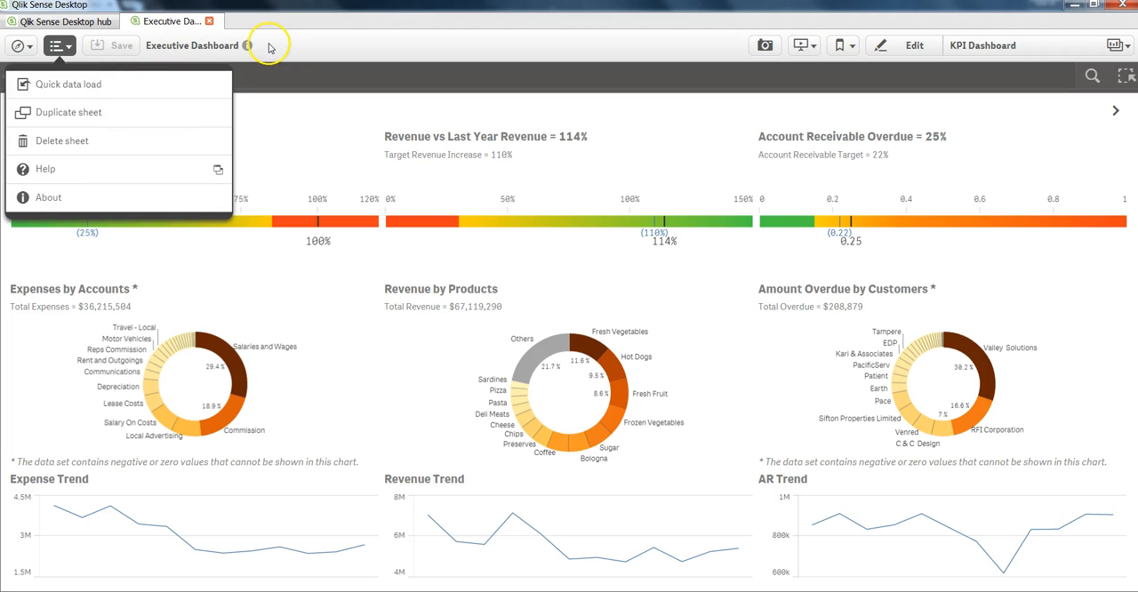